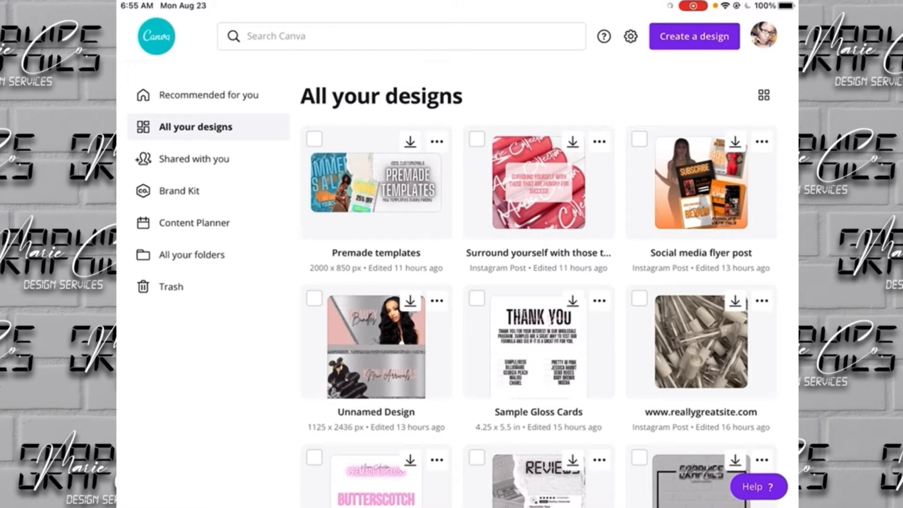
# Create a new Website design at 1350 × 650 px from a 'Web' size search
pyautogui.click(694, 36)
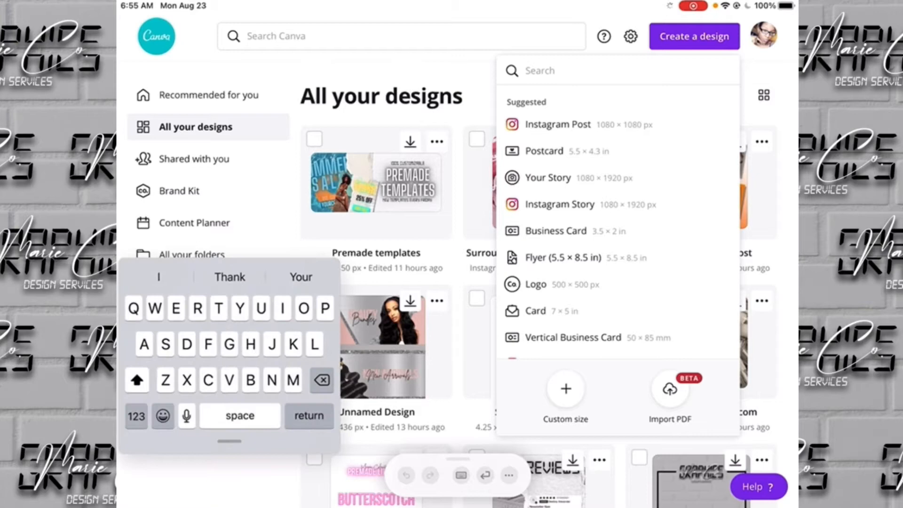
pyautogui.write('Website')
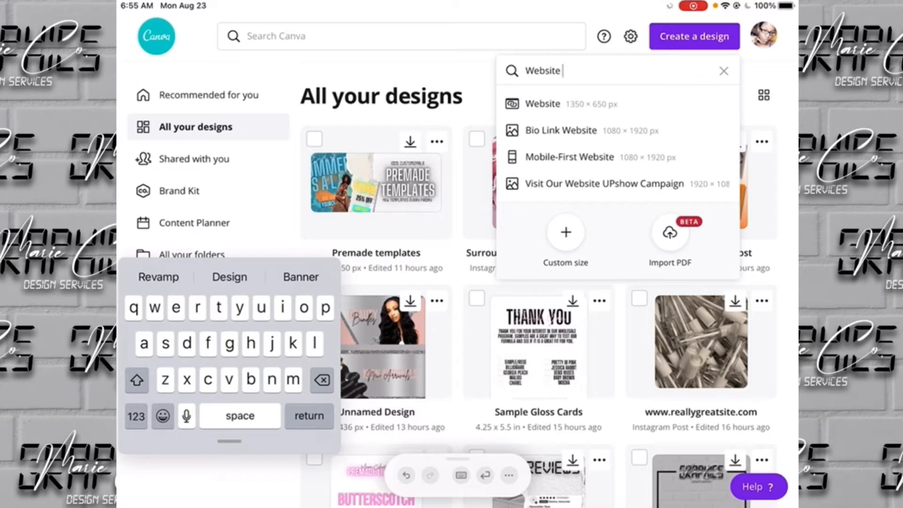
pyautogui.click(543, 104)
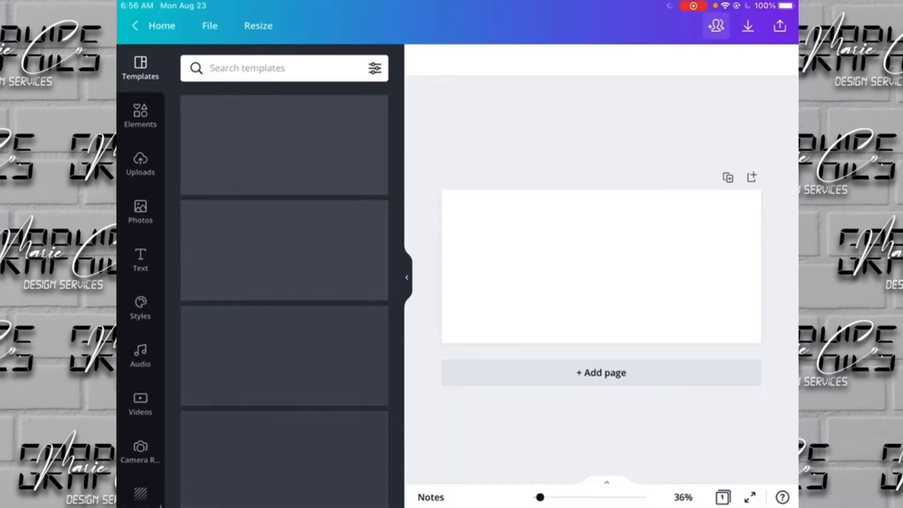
# Hide the templates panel and open the Photos library with its search field
pyautogui.click(408, 278)
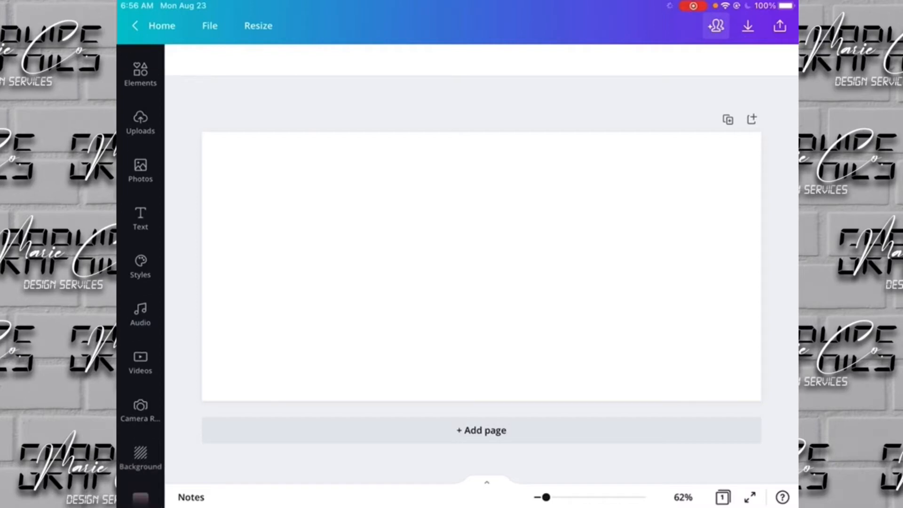
pyautogui.click(140, 66)
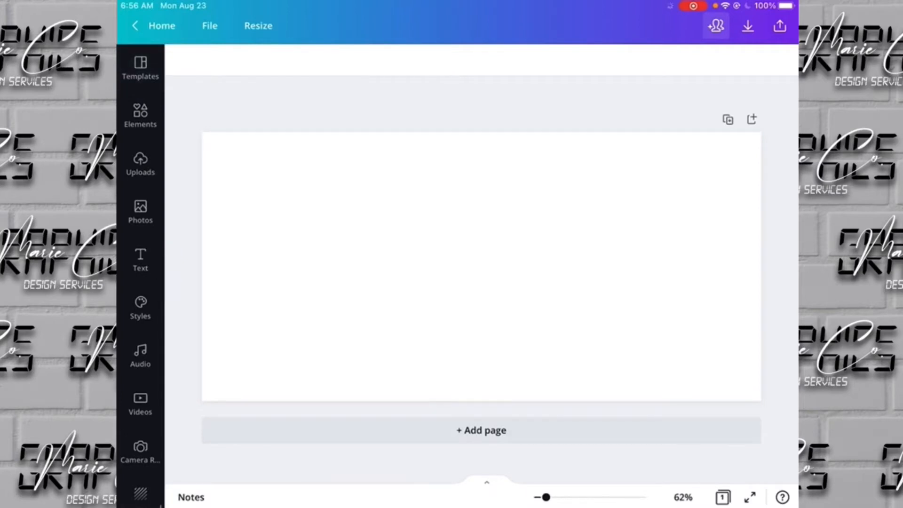
pyautogui.click(140, 211)
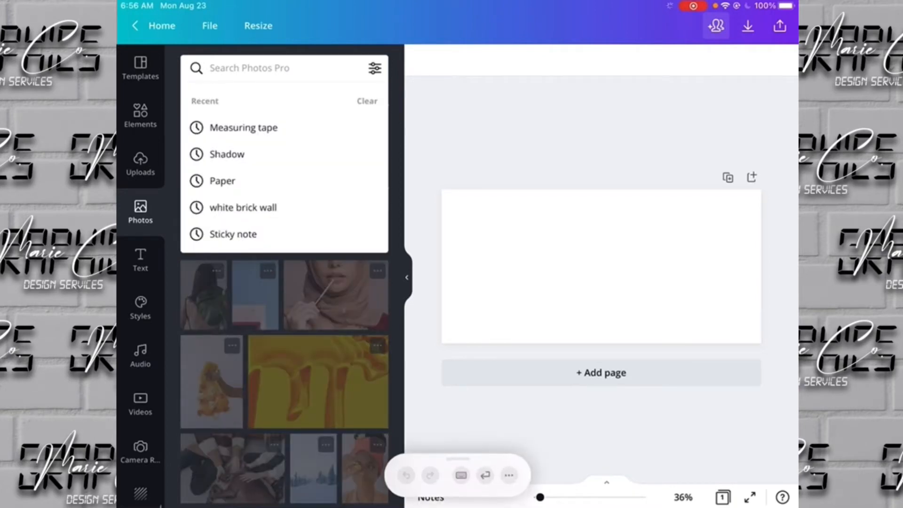
# Add a 'white brick wall' stock photo and stretch it rightward across the banner
pyautogui.click(251, 68)
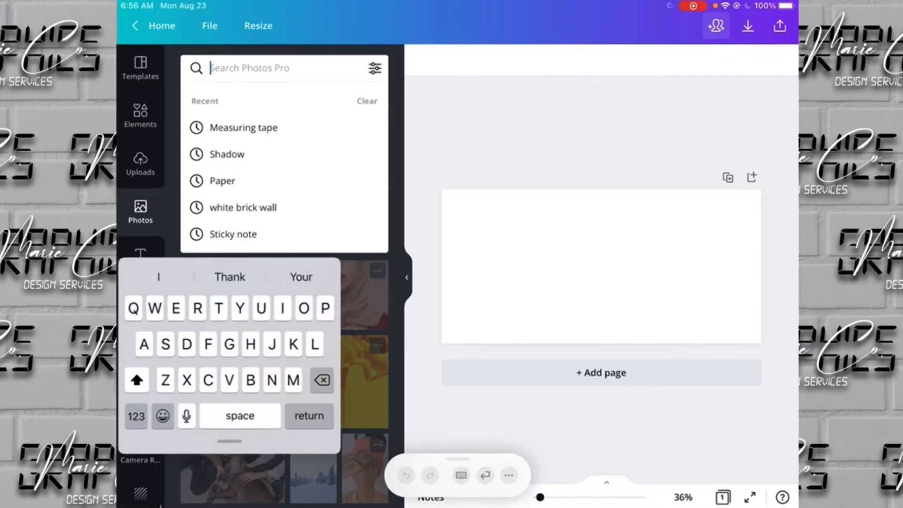
pyautogui.write('White brick')
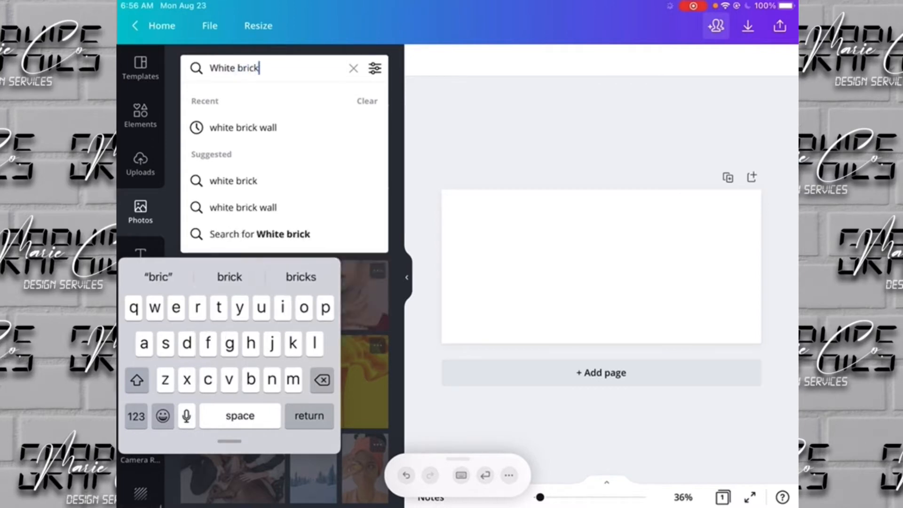
pyautogui.click(242, 127)
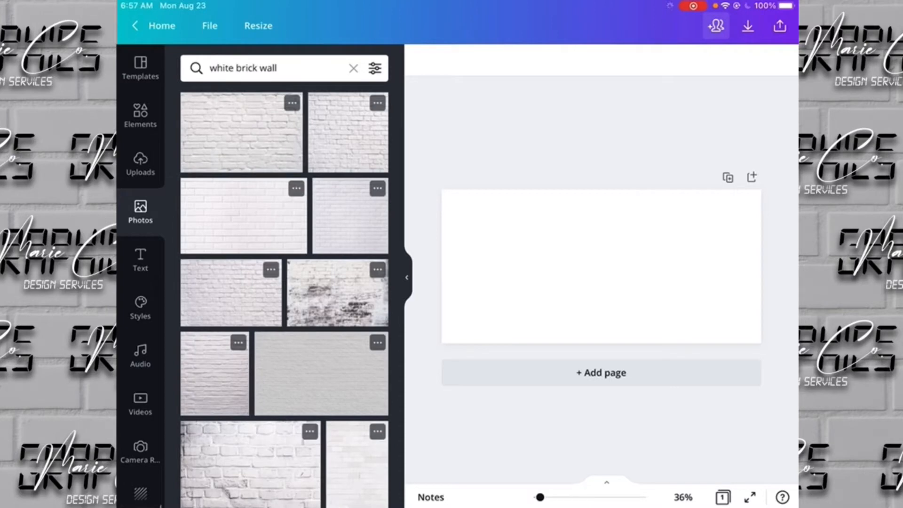
pyautogui.scroll(-3)
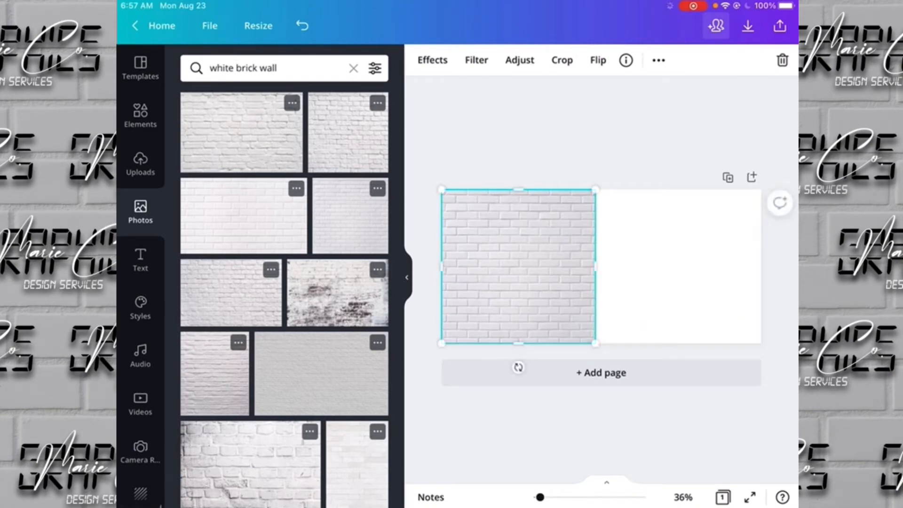
pyautogui.moveTo(596, 266); pyautogui.dragTo(662, 266)
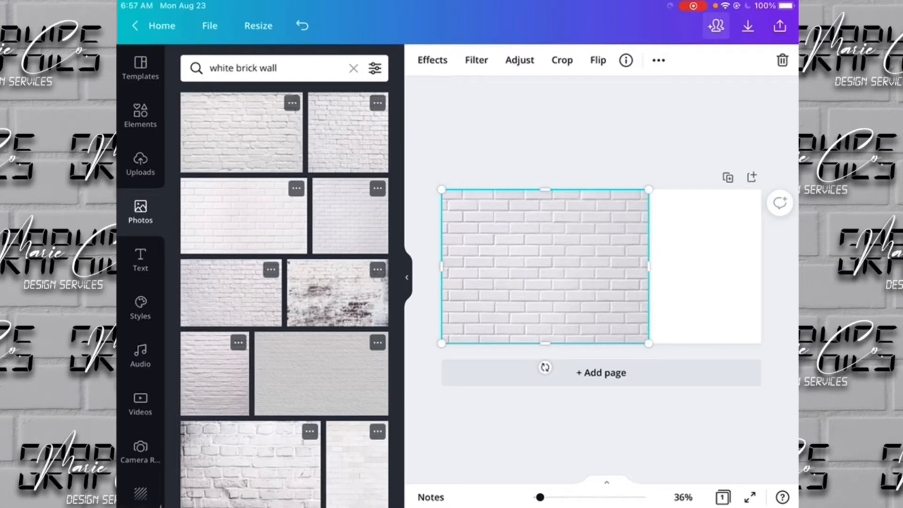
pyautogui.scroll(-3)
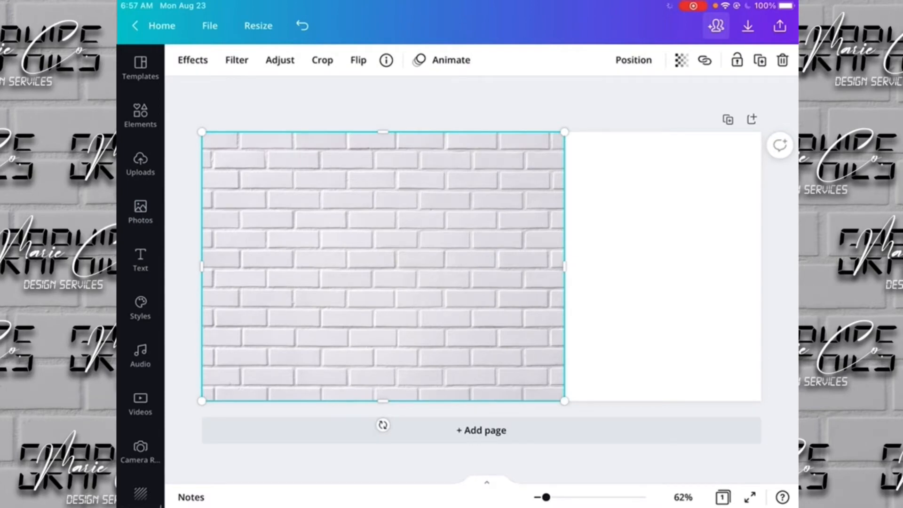
pyautogui.click(140, 212)
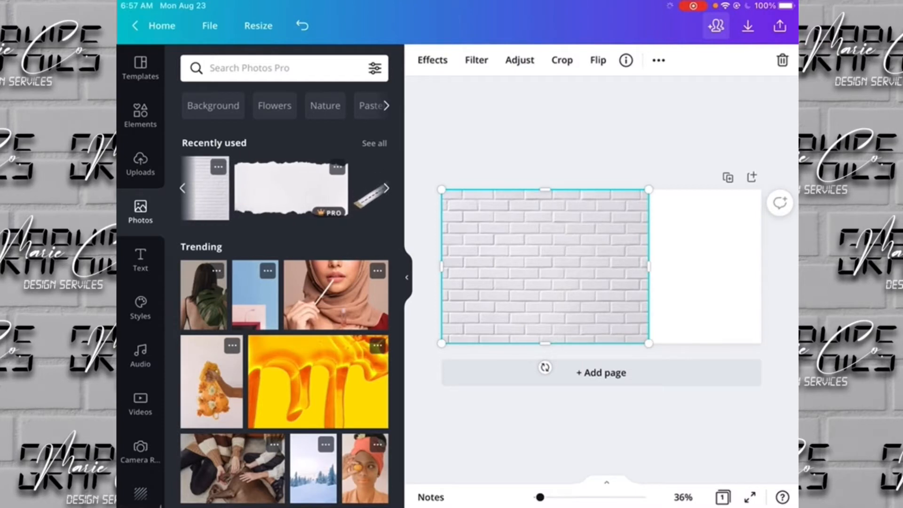
# Search Photos for 'paper' and browse the results for a torn paper strip
pyautogui.click(273, 68)
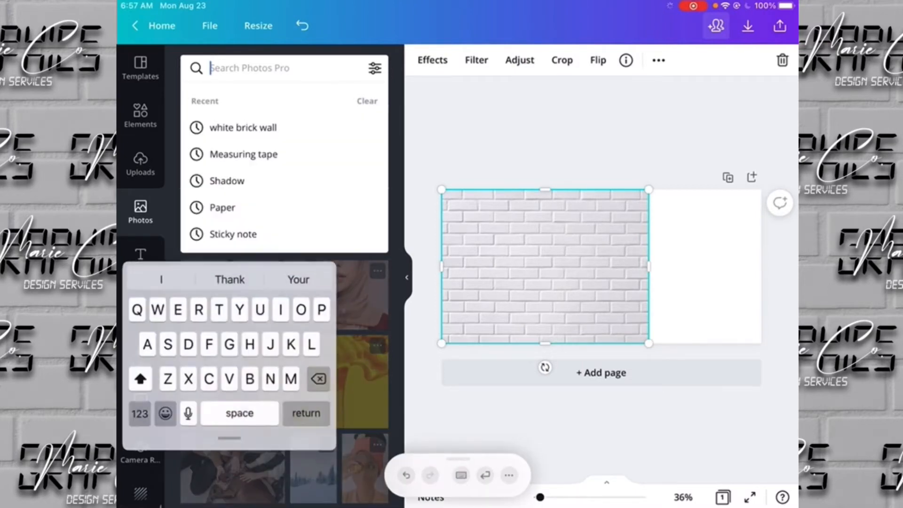
pyautogui.write('Pap')
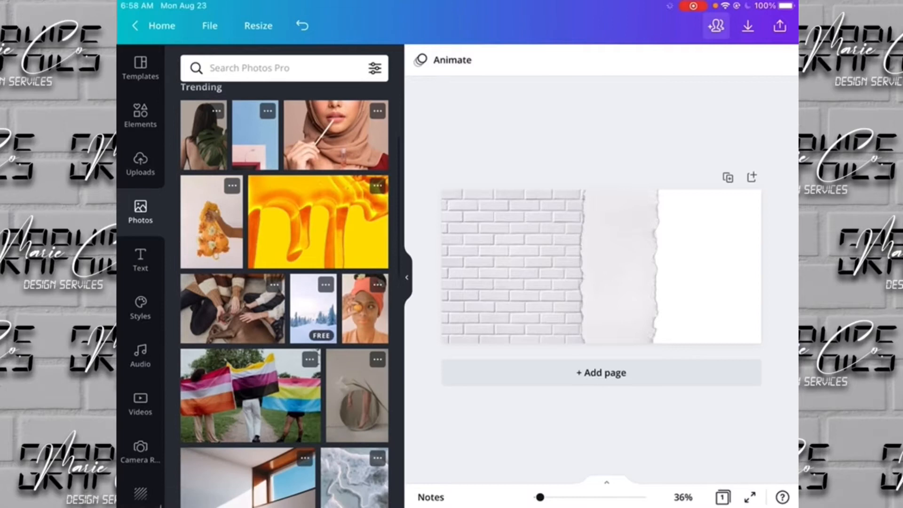
pyautogui.scroll(-3)
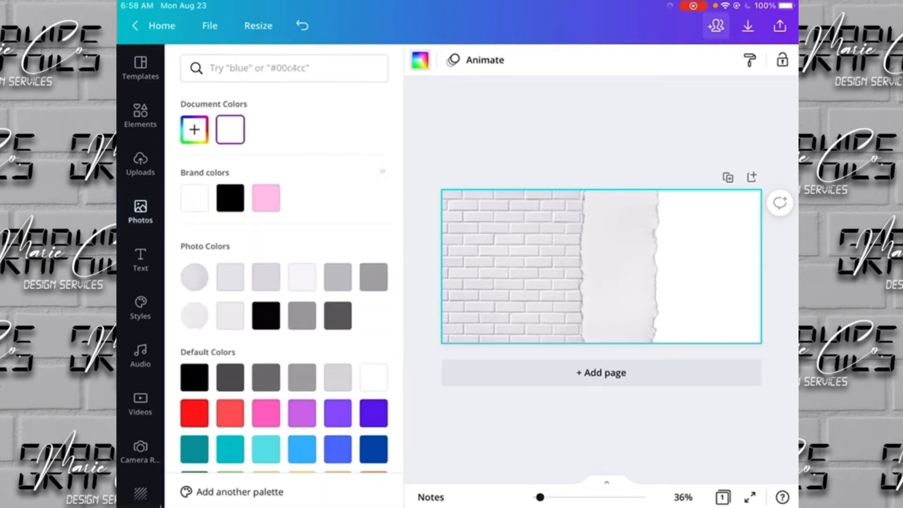
# Open Uploads and scroll down to the orange-and-black flyer images
pyautogui.click(140, 212)
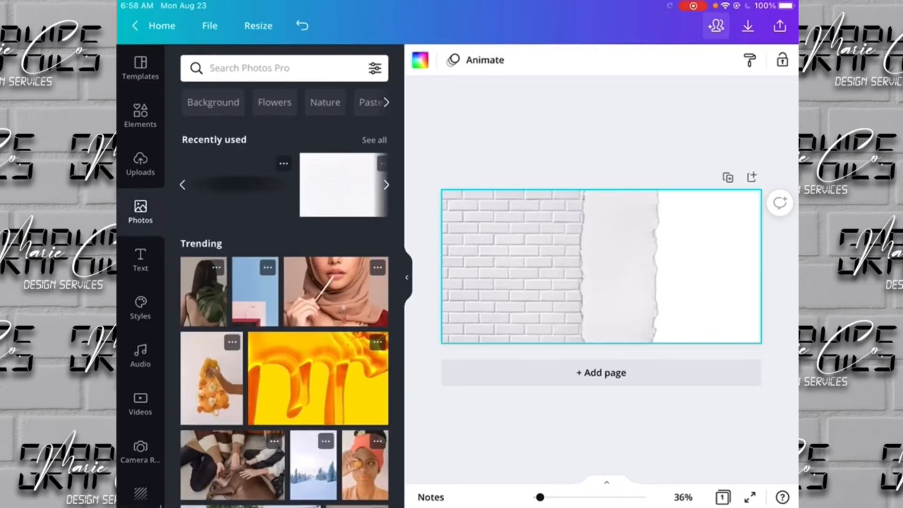
pyautogui.click(140, 165)
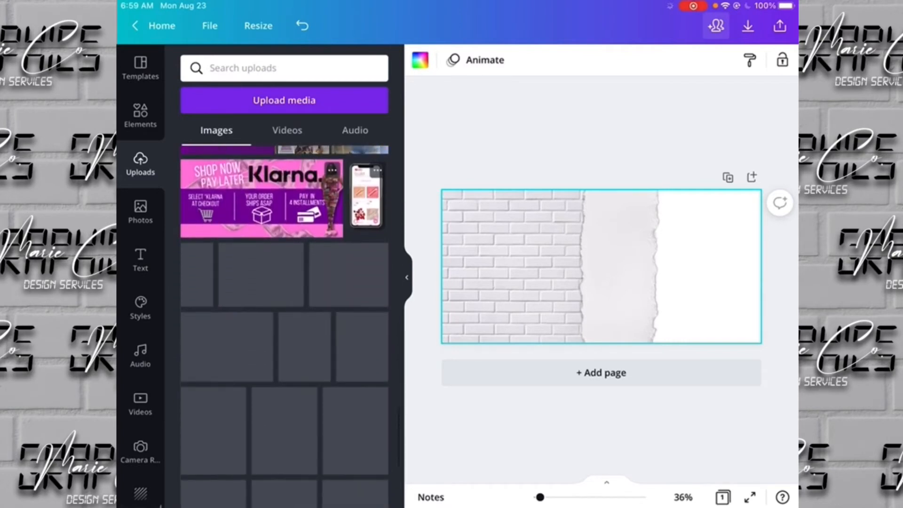
pyautogui.scroll(-3)
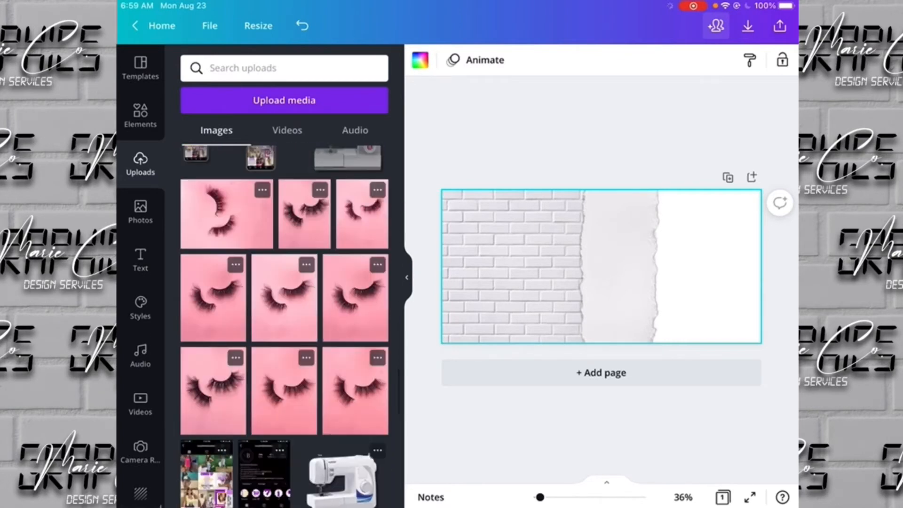
pyautogui.scroll(-3)
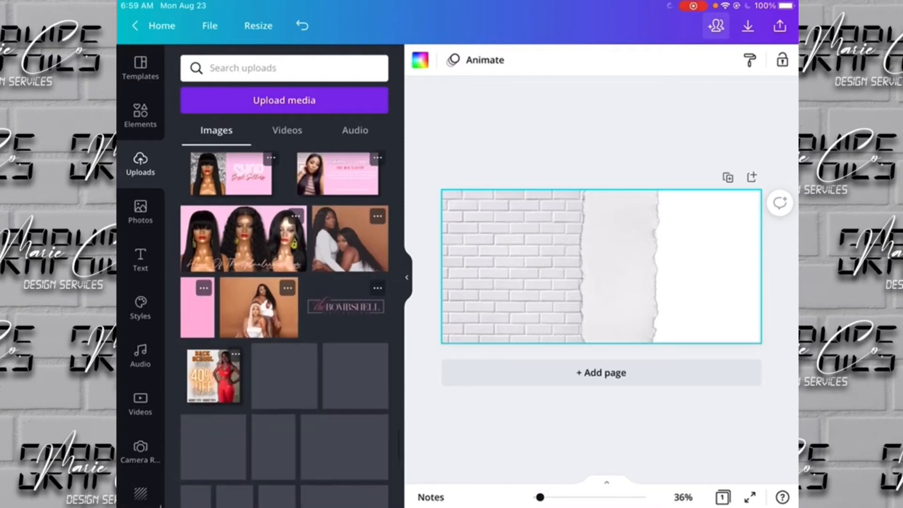
pyautogui.scroll(-3)
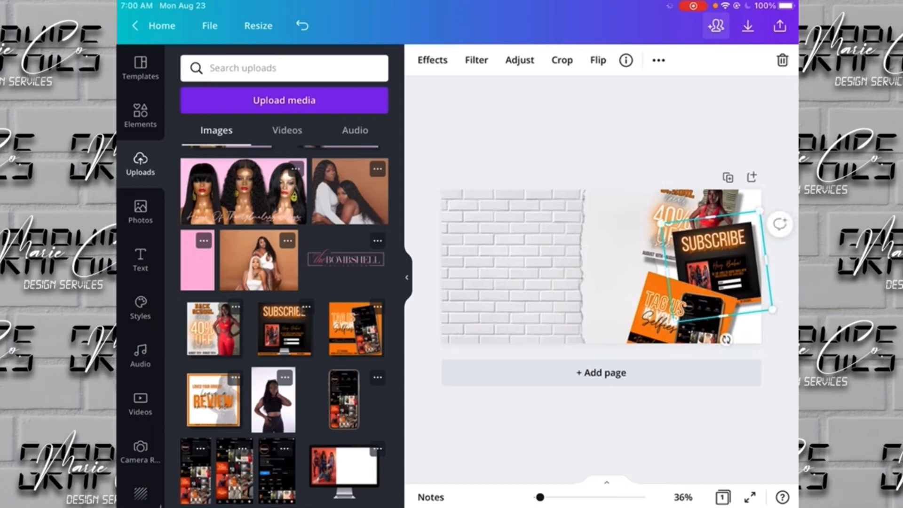
# Select the Subscribe flyer and rearrange the collage along the right edge
pyautogui.click(658, 60)
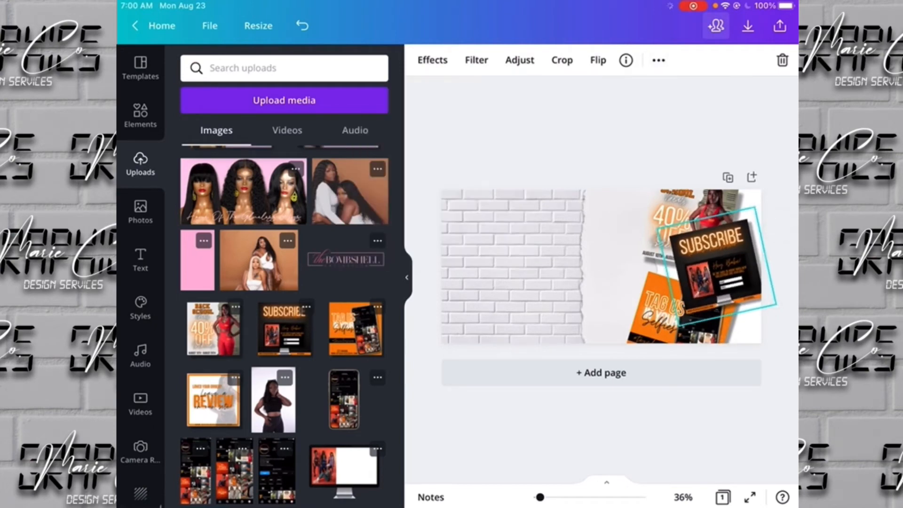
pyautogui.click(715, 266)
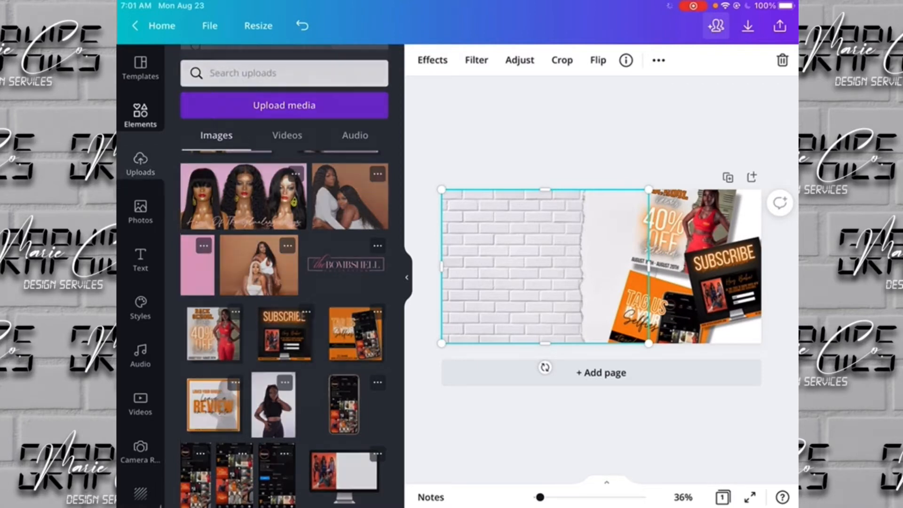
# Add a square shape over the brick wall and color it dark grey
pyautogui.click(141, 113)
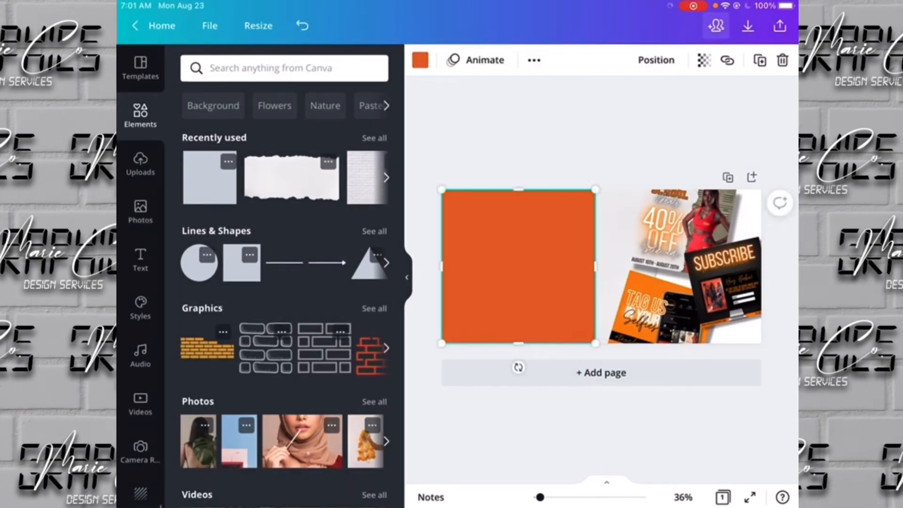
pyautogui.click(421, 60)
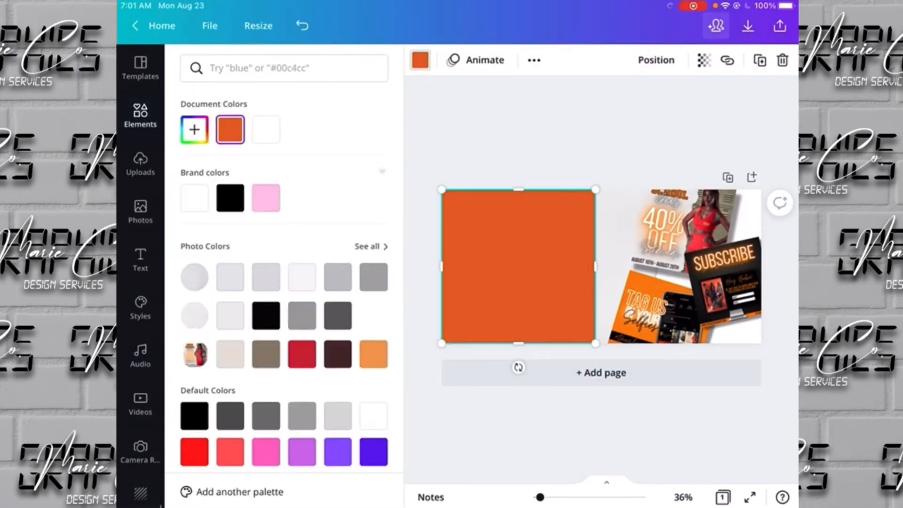
pyautogui.click(373, 277)
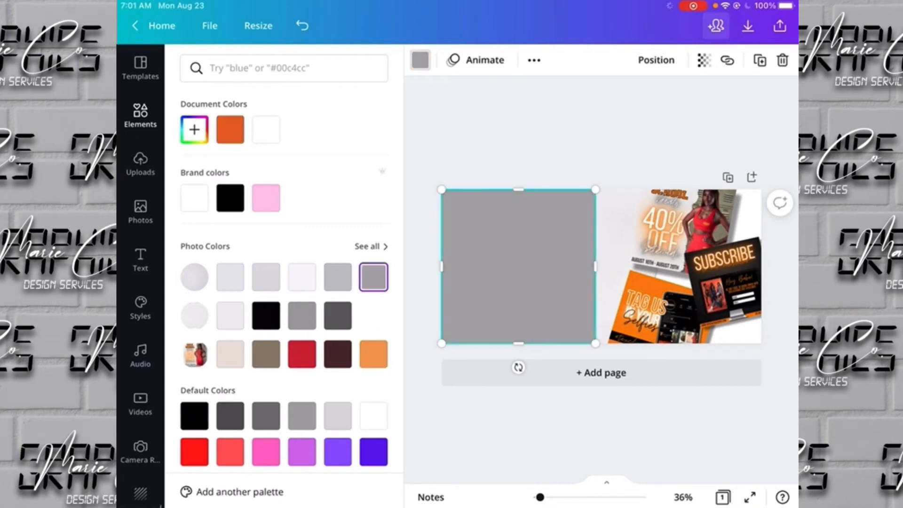
pyautogui.click(301, 315)
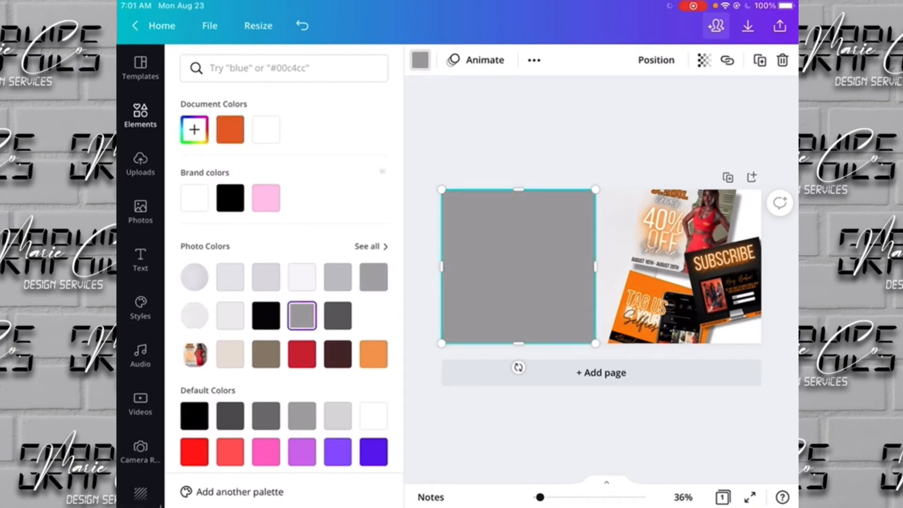
# Set the grey overlay's transparency to about 54 to lighten the brick backdrop
pyautogui.click(656, 59)
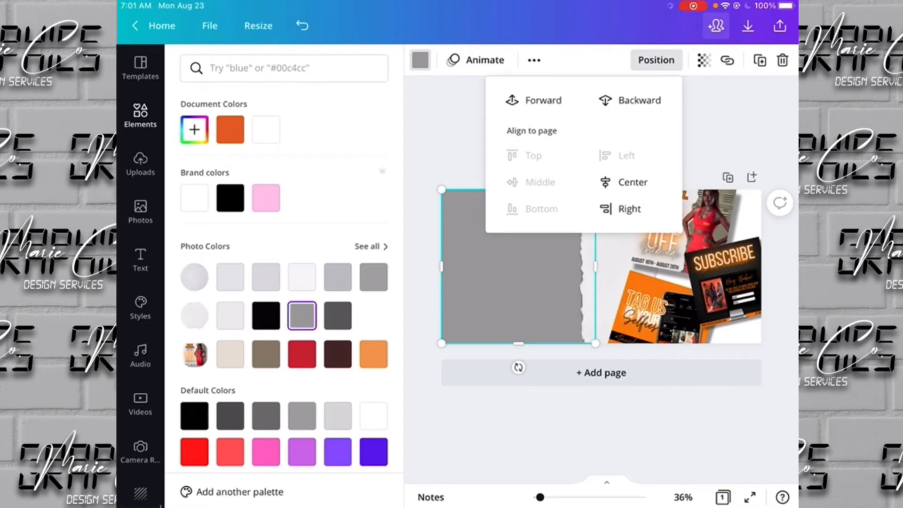
pyautogui.click(704, 60)
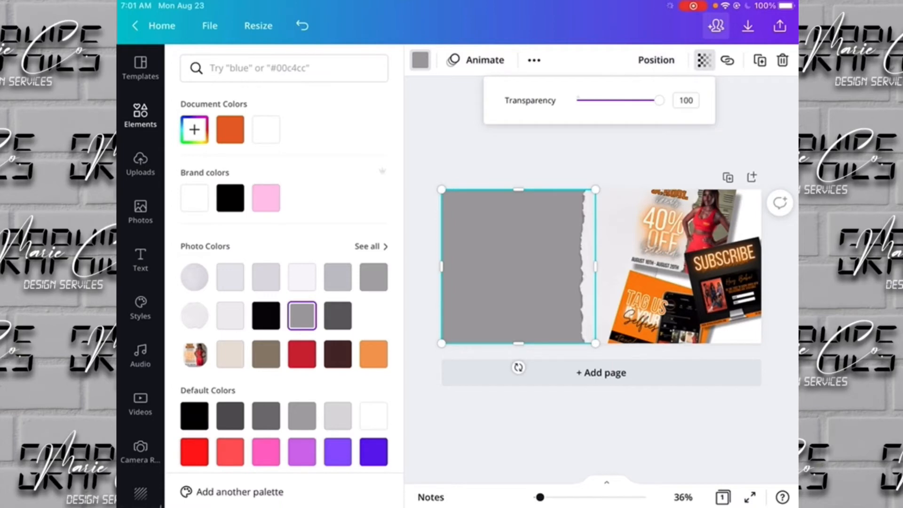
pyautogui.moveTo(659, 100); pyautogui.dragTo(631, 100)
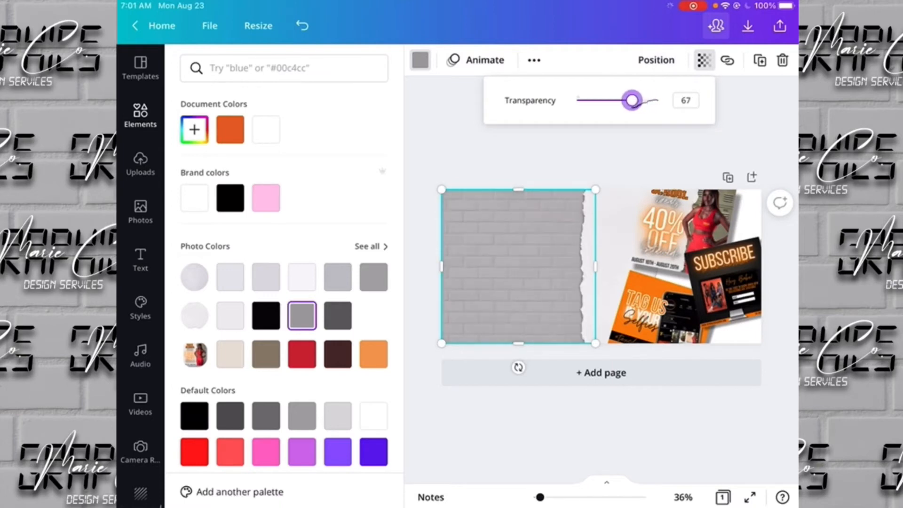
pyautogui.moveTo(633, 101); pyautogui.dragTo(620, 100)
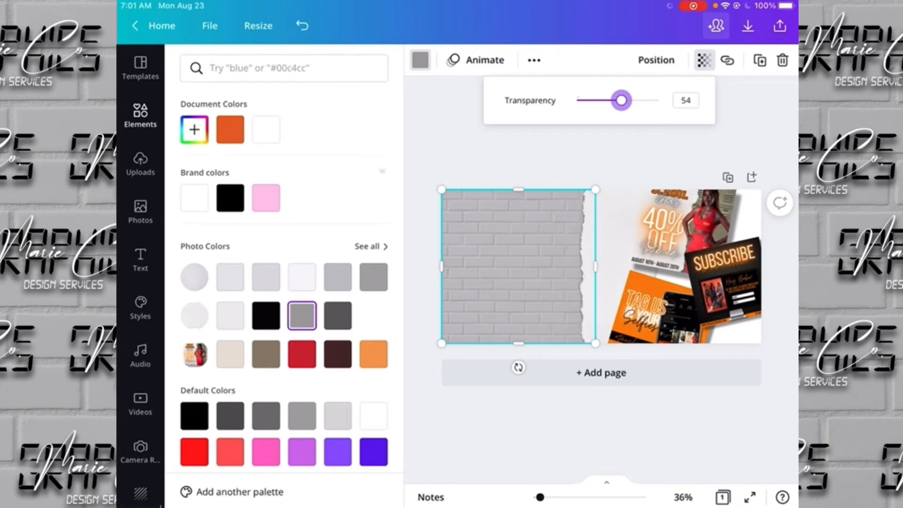
pyautogui.click(140, 115)
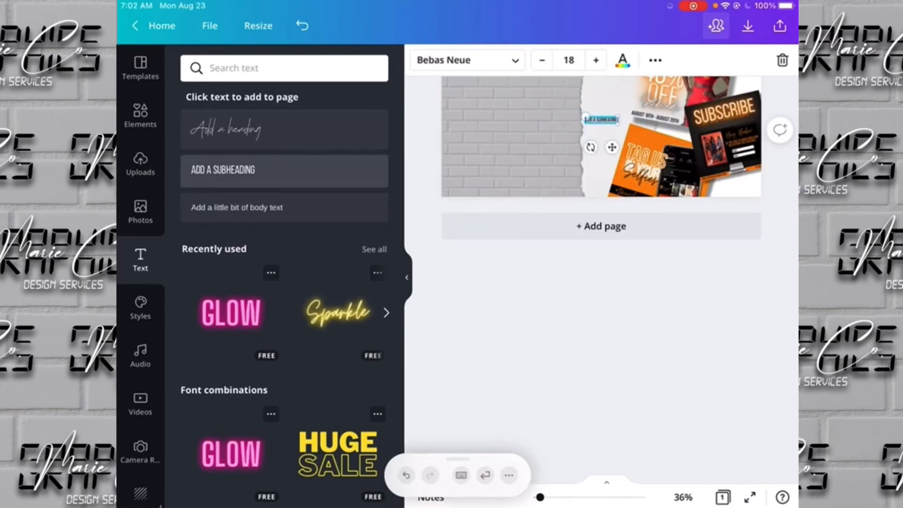
# Type '3 CUSTOM FLYERS' into the new subheading
pyautogui.click(602, 118)
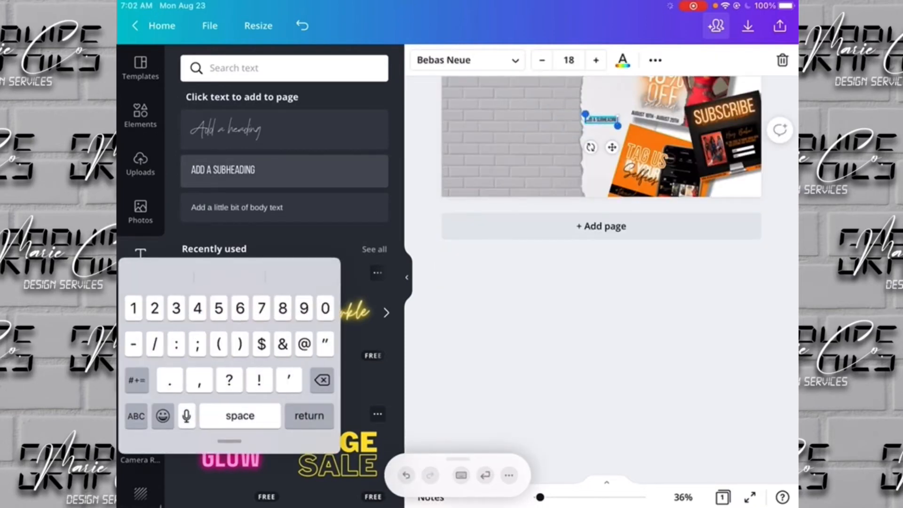
pyautogui.click(136, 416)
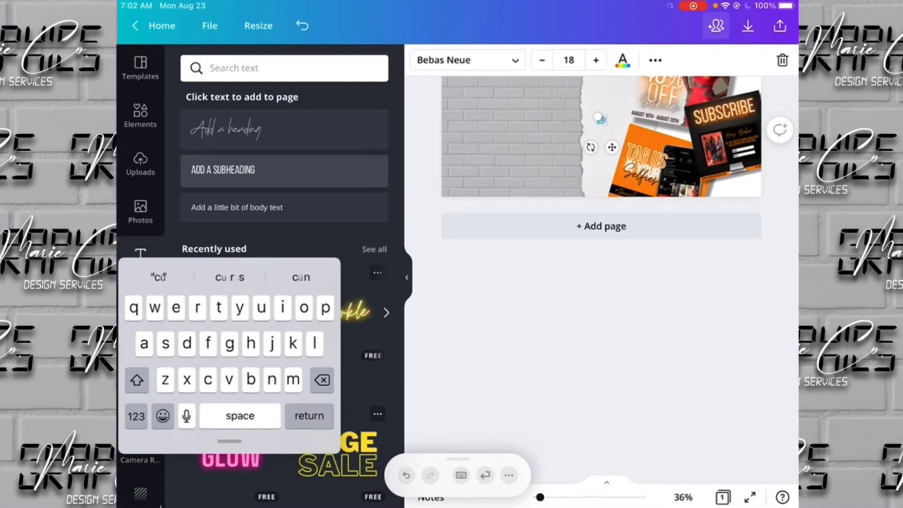
pyautogui.press('o')
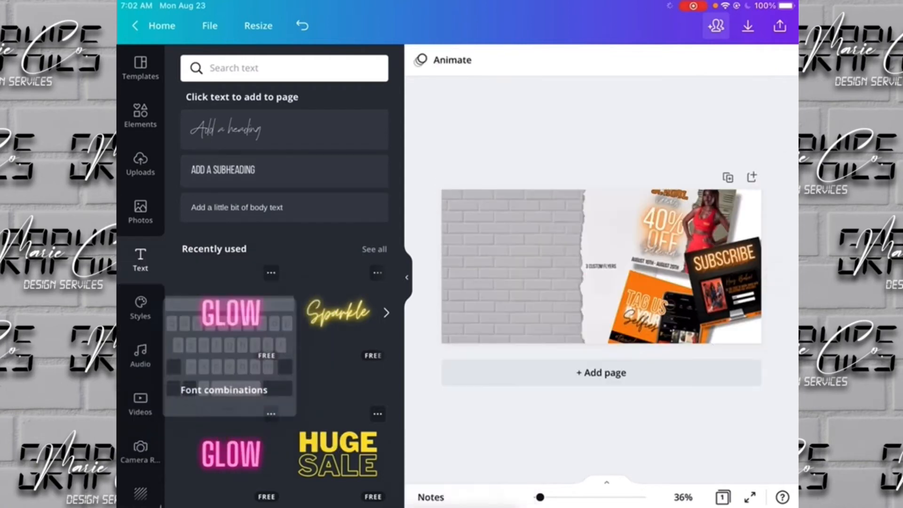
# Enlarge the heading to size 80 and align it to the top-left
pyautogui.click(598, 265)
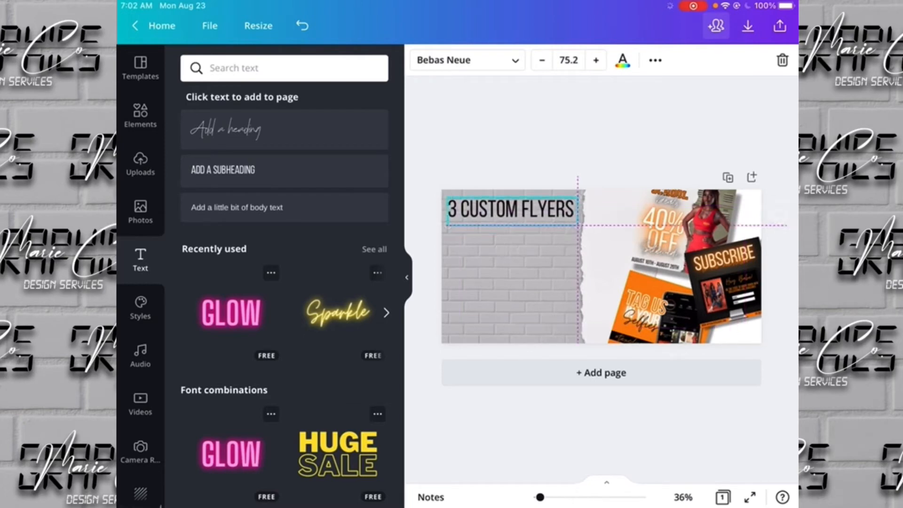
pyautogui.click(511, 209)
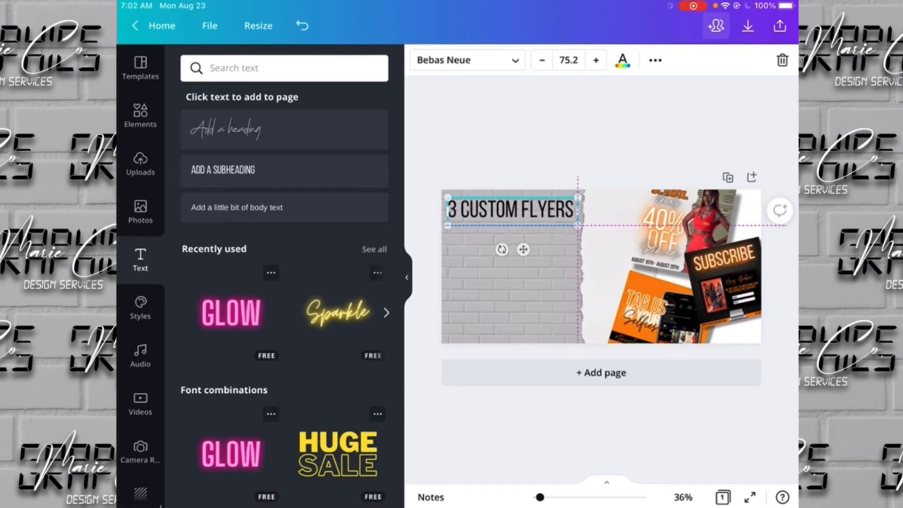
pyautogui.click(596, 60)
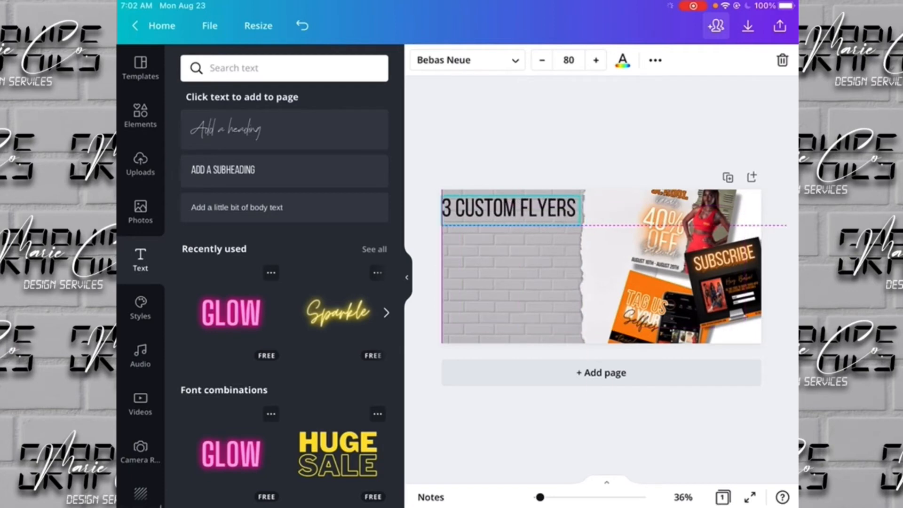
pyautogui.click(511, 208)
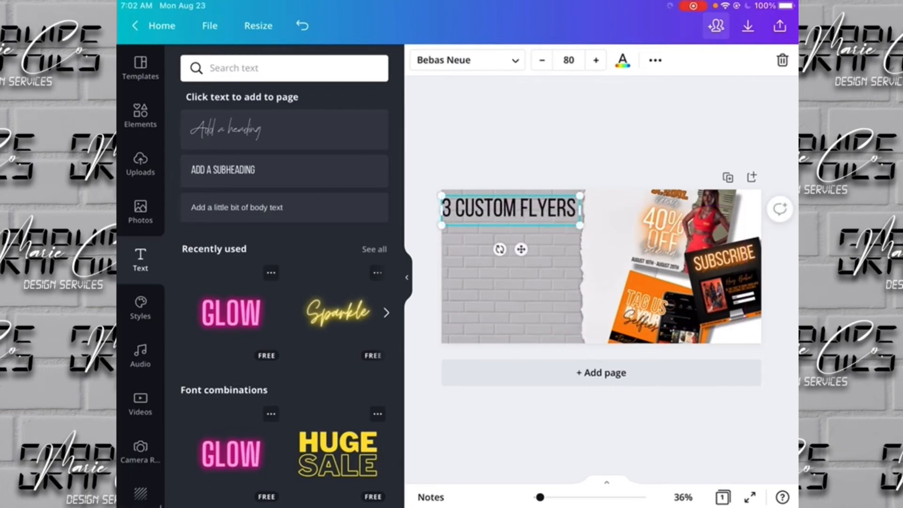
pyautogui.click(655, 59)
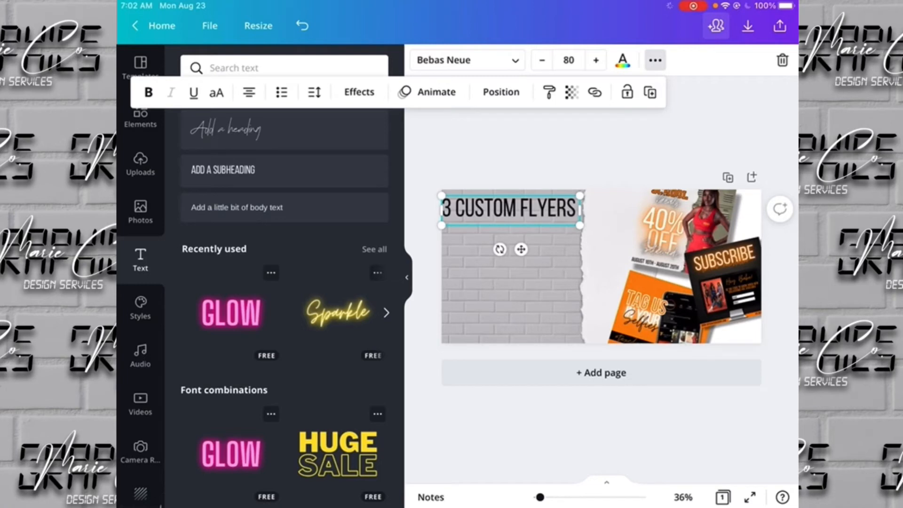
# Apply a Lift shadow effect to the heading with intensity around 76
pyautogui.click(359, 92)
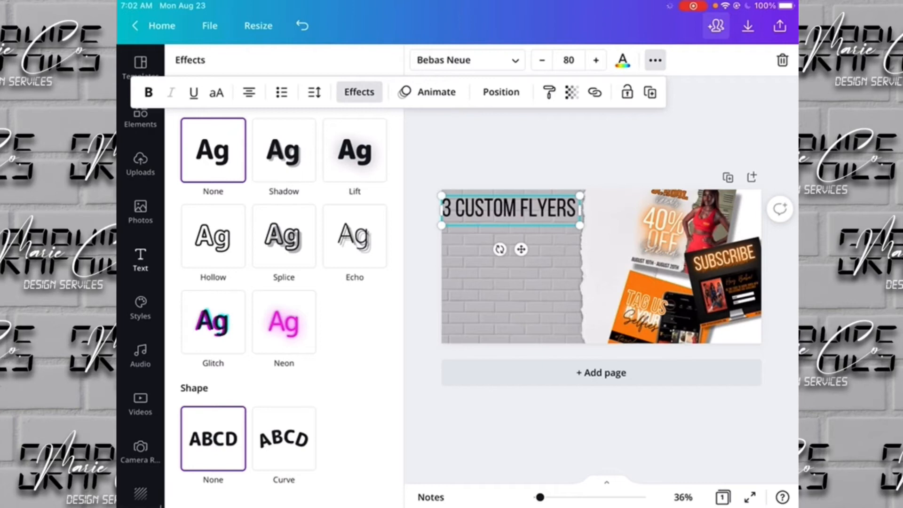
pyautogui.click(354, 150)
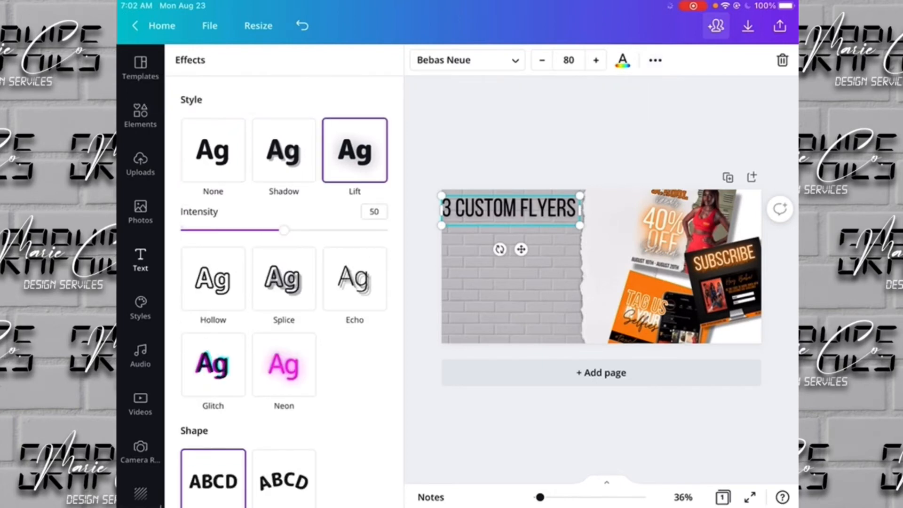
pyautogui.moveTo(282, 230); pyautogui.dragTo(331, 230)
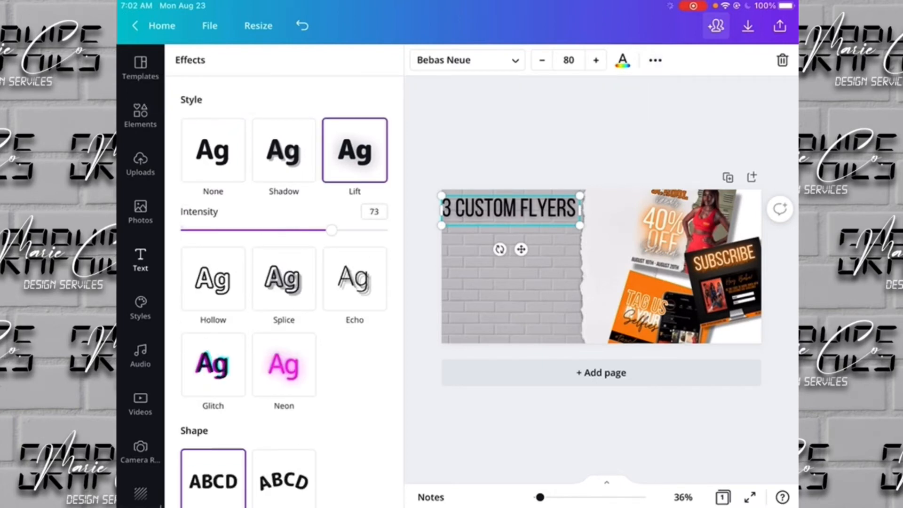
pyautogui.moveTo(331, 230); pyautogui.dragTo(337, 230)
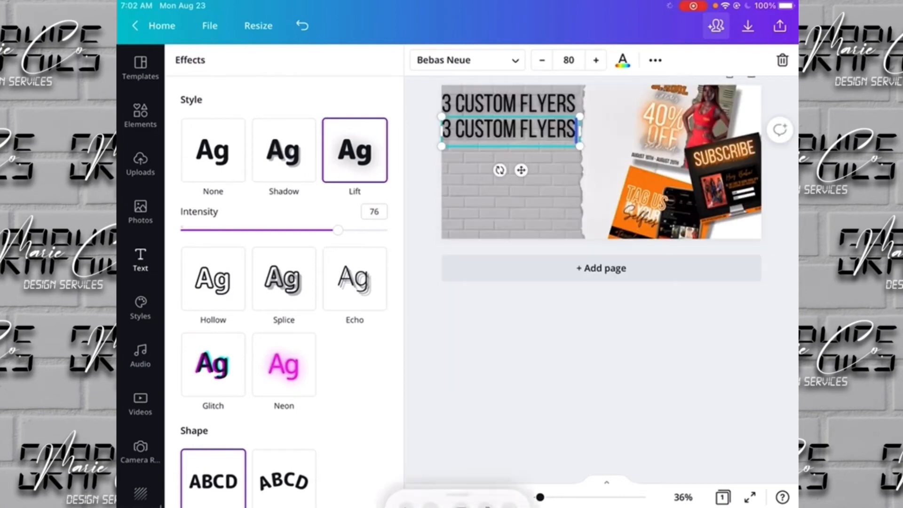
pyautogui.click(140, 260)
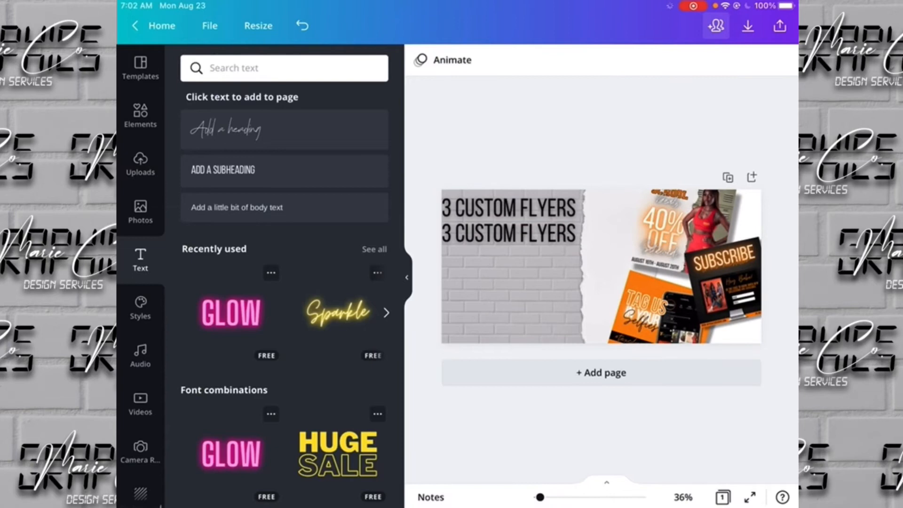
# Reselect the top heading and retune its Lift shadow intensity toward 55
pyautogui.click(510, 207)
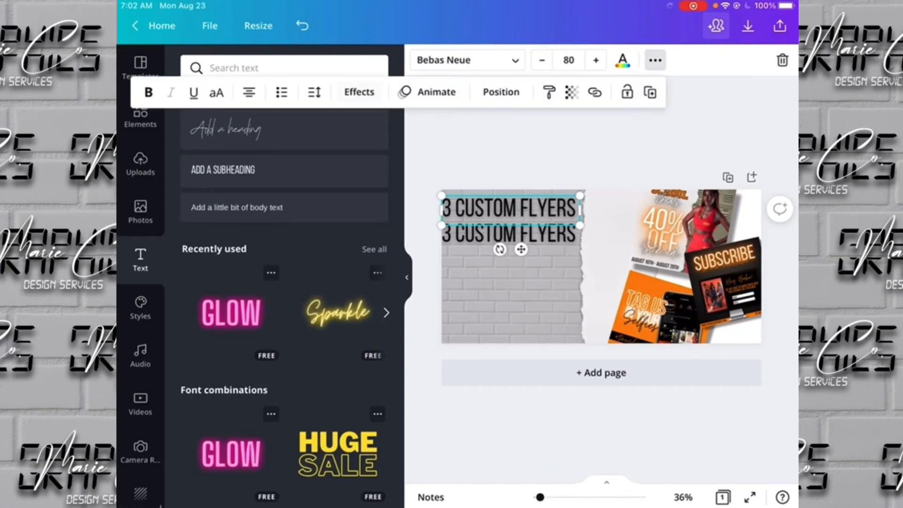
pyautogui.click(359, 91)
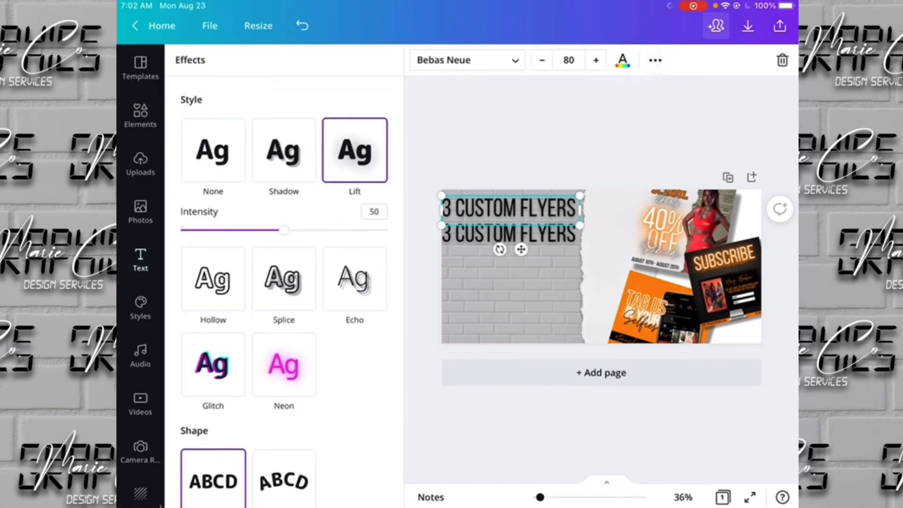
pyautogui.moveTo(283, 230); pyautogui.dragTo(354, 230)
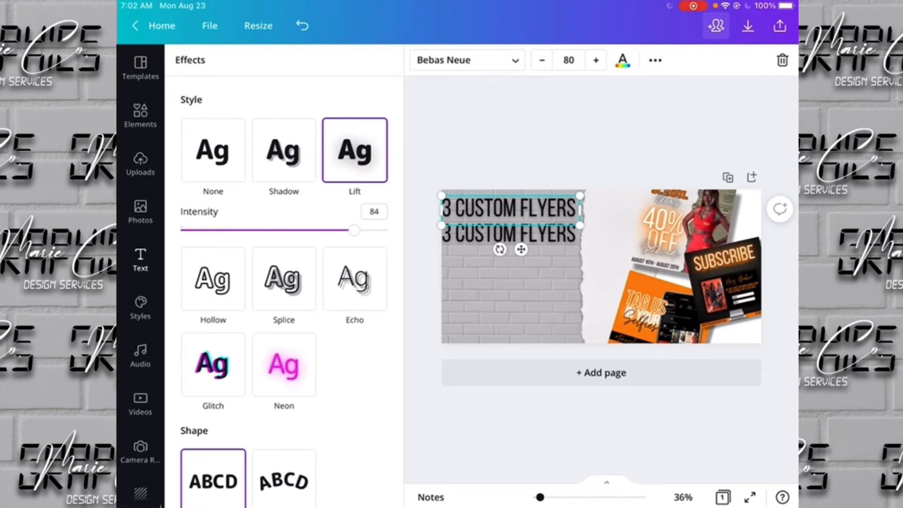
pyautogui.moveTo(353, 230); pyautogui.dragTo(336, 230)
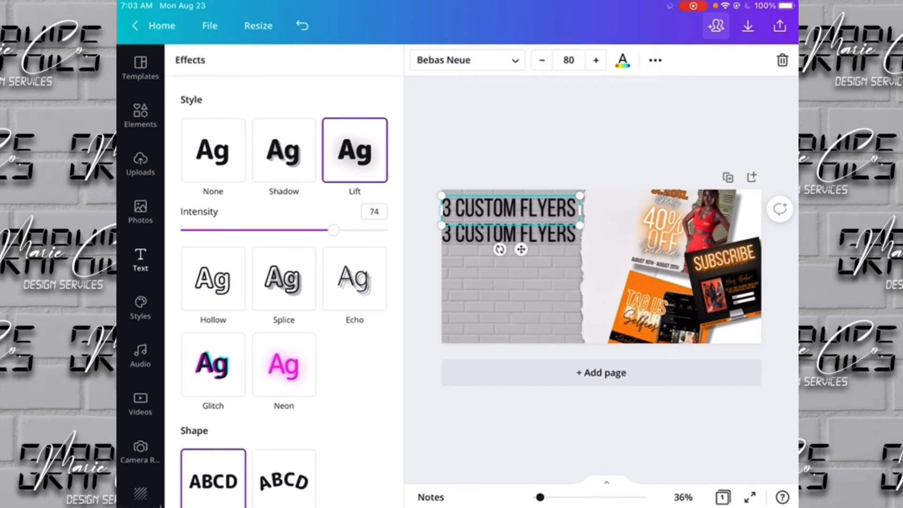
pyautogui.moveTo(335, 230); pyautogui.dragTo(295, 230)
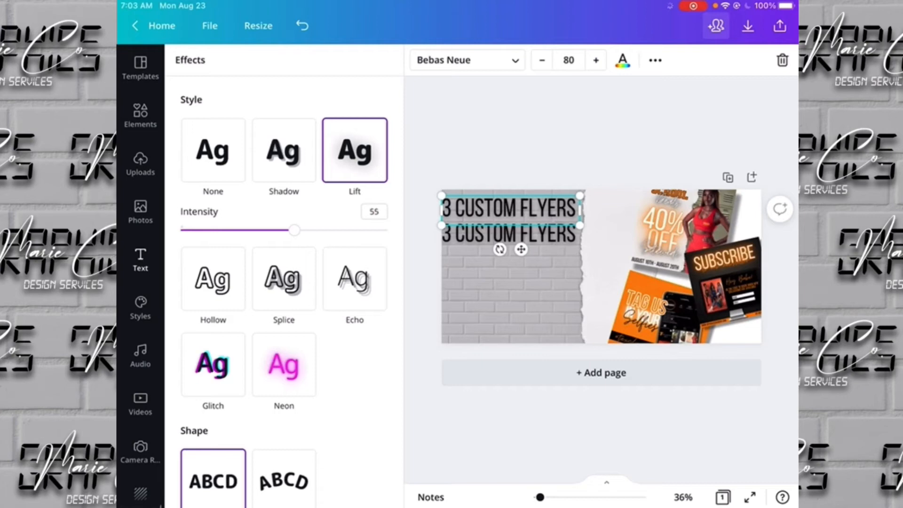
pyautogui.moveTo(294, 230); pyautogui.dragTo(360, 230)
pyautogui.write('$80')
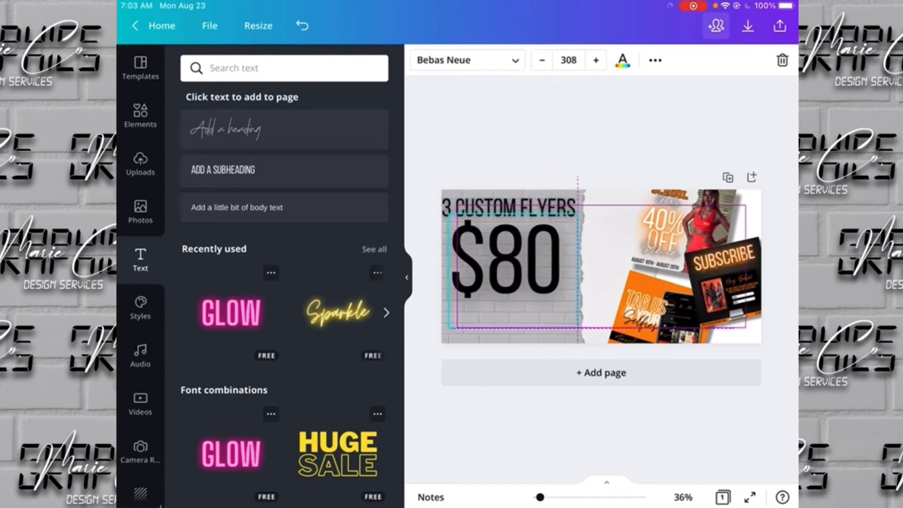
# Enlarge the $80 price to size 328, keep Effects at None, and color it white
pyautogui.click(513, 273)
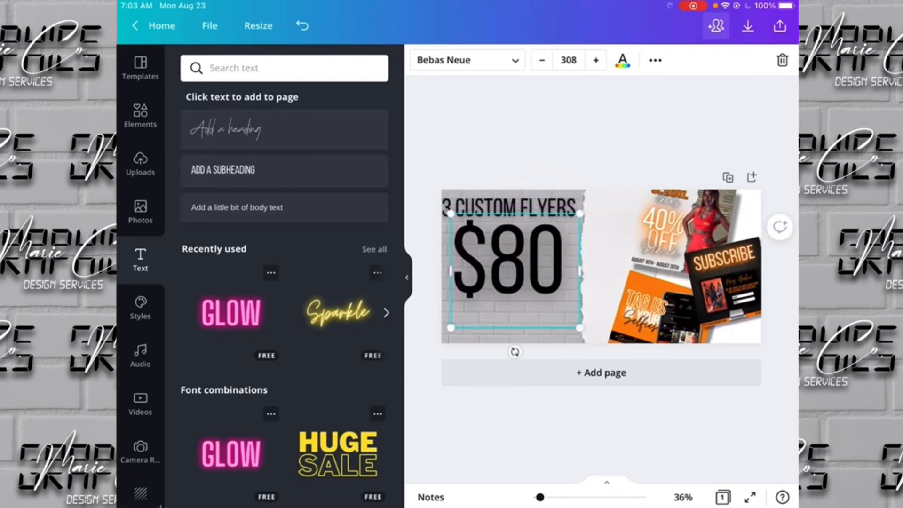
pyautogui.click(595, 60)
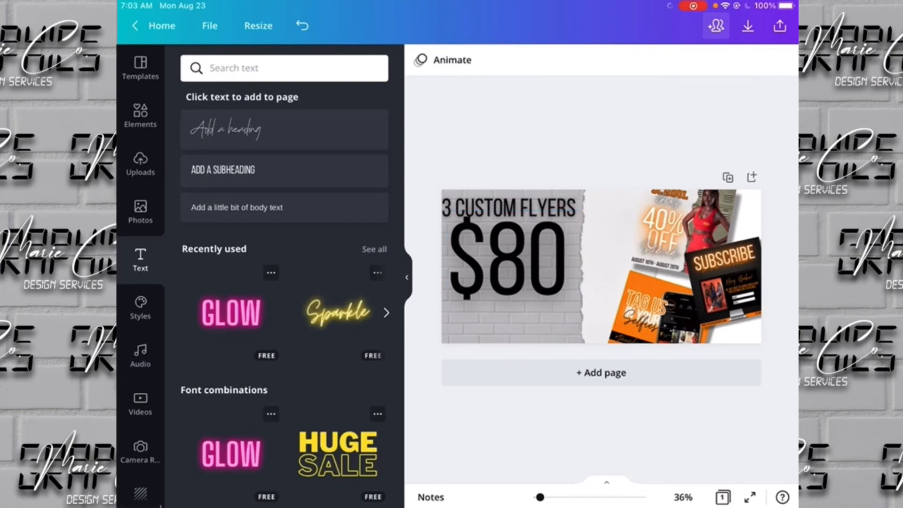
pyautogui.click(502, 264)
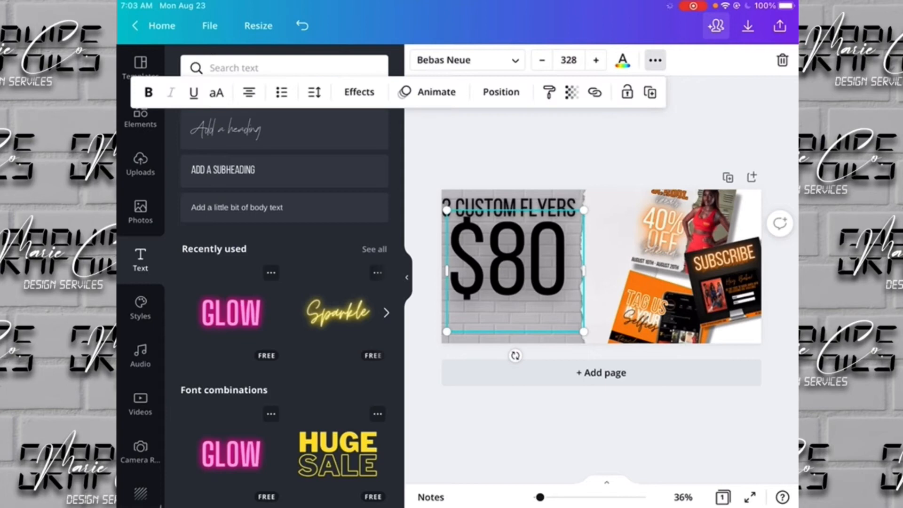
pyautogui.click(359, 92)
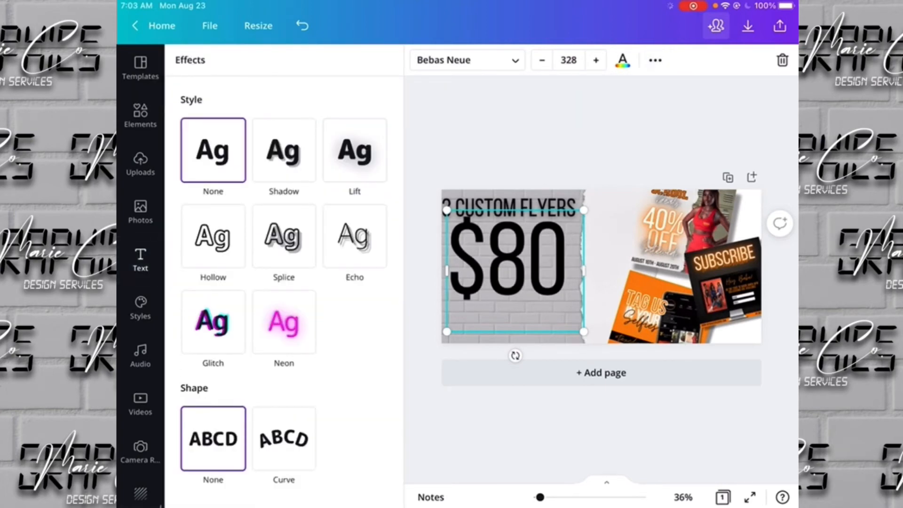
pyautogui.click(622, 60)
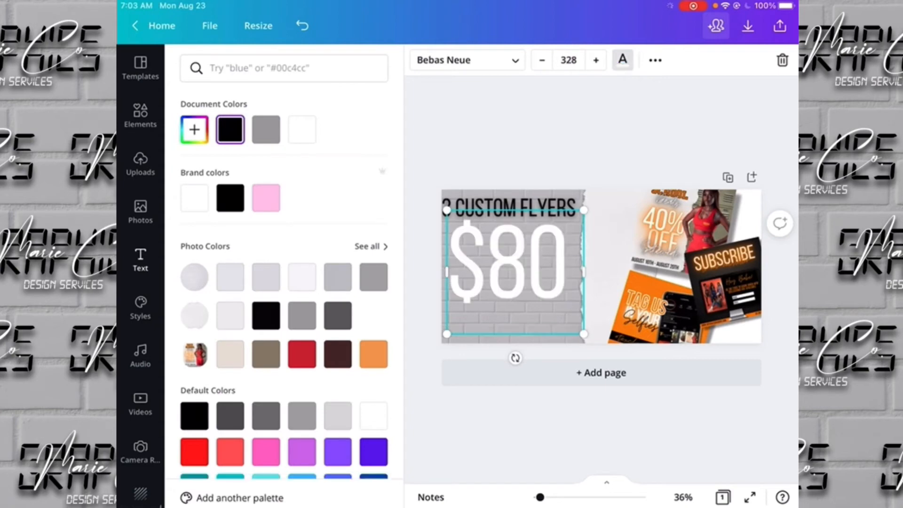
pyautogui.click(195, 198)
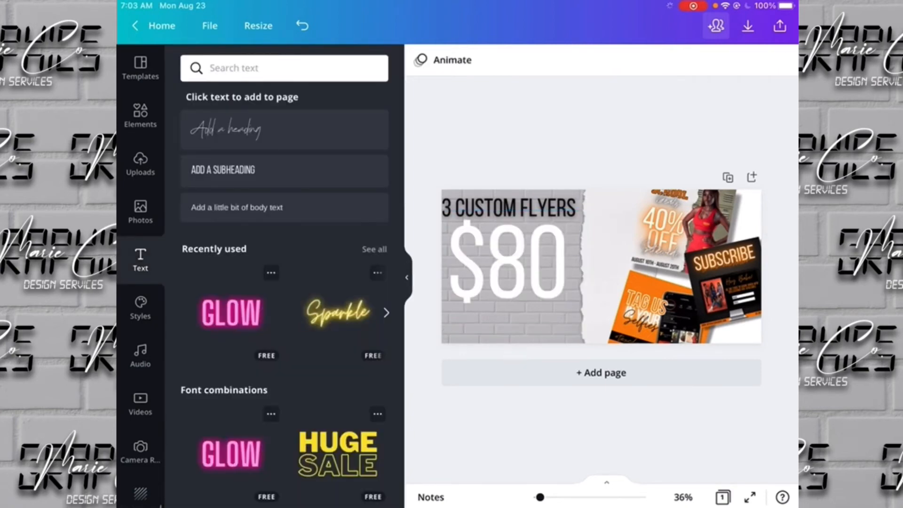
# Move the '3 CUSTOM FLYERS' heading above the $80 price
pyautogui.click(504, 267)
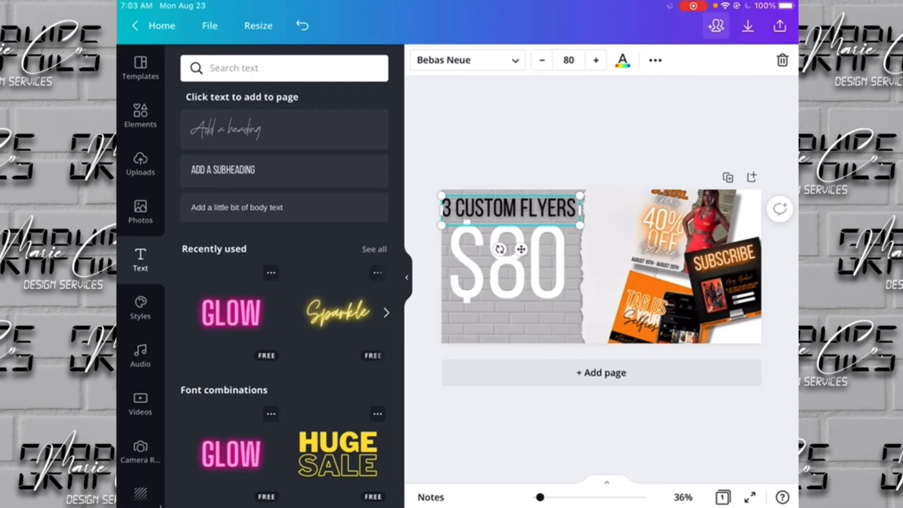
pyautogui.click(654, 59)
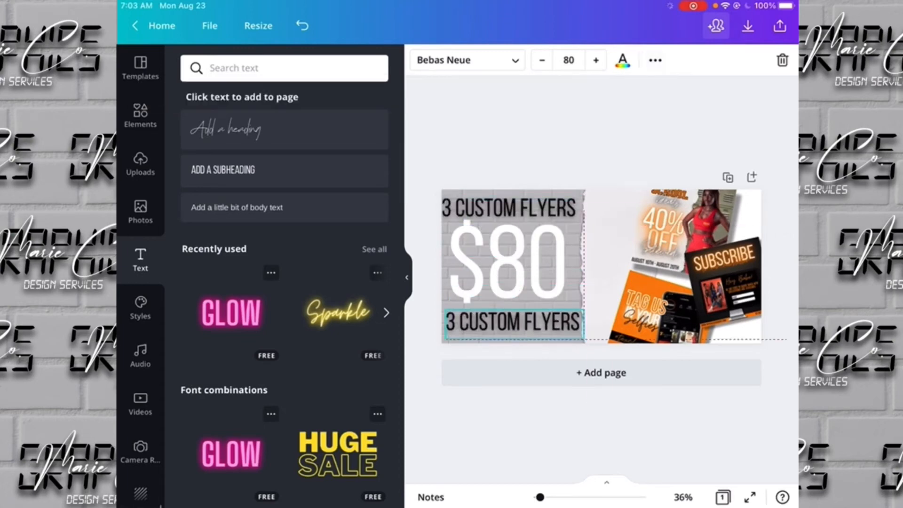
pyautogui.scroll(-3)
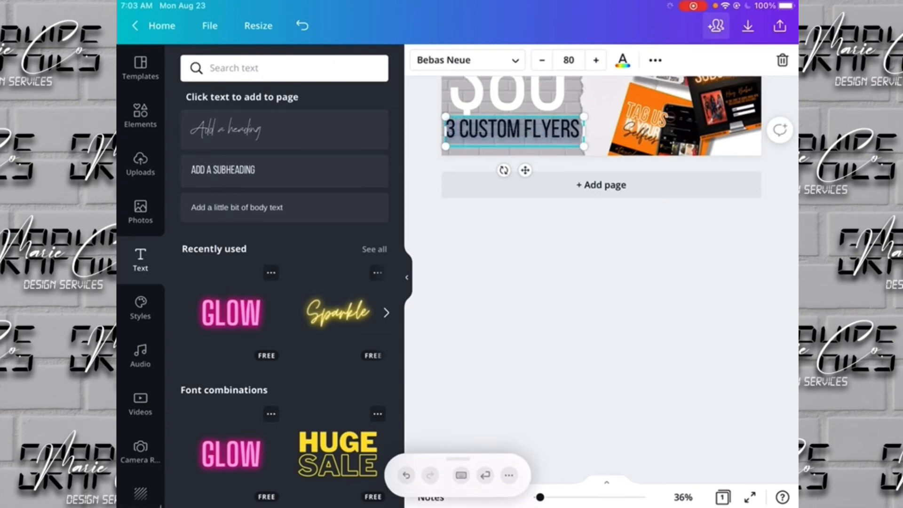
pyautogui.click(514, 131)
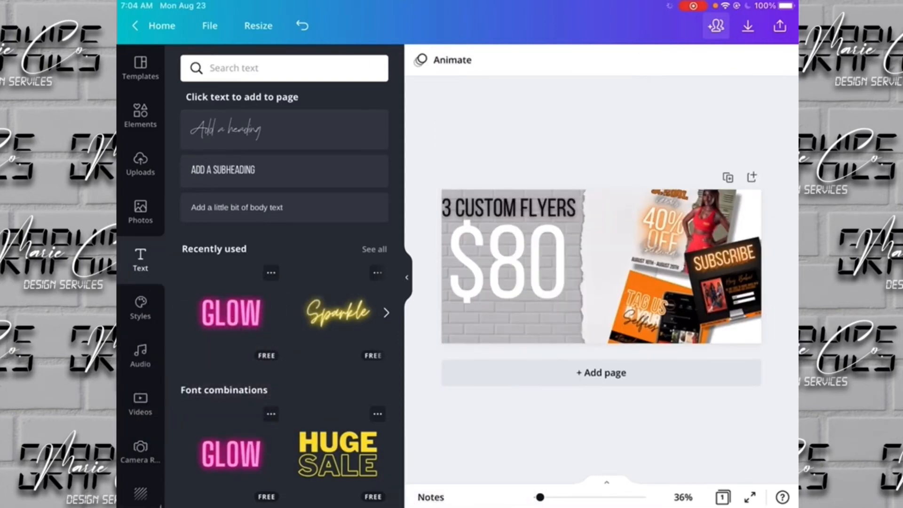
# Add a new white subheading reading 'NO CODE NEEDED' below the price
pyautogui.click(511, 265)
pyautogui.write('NO C')
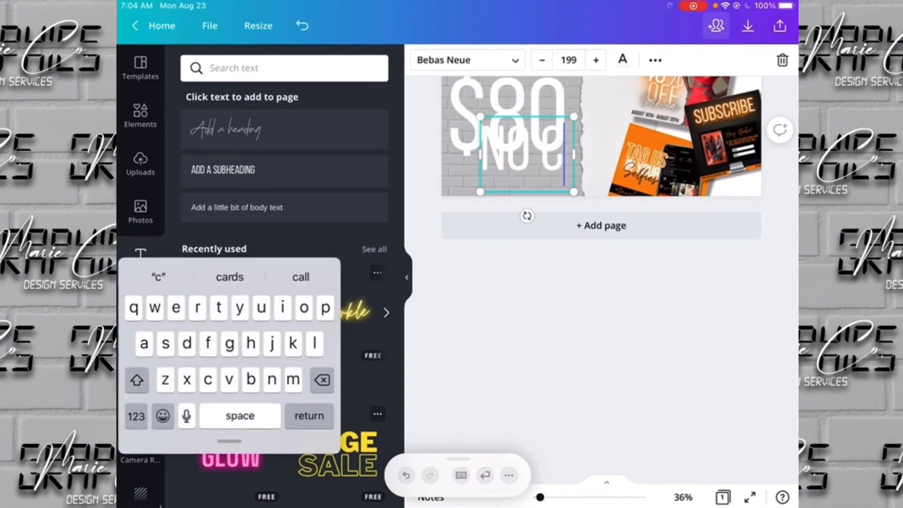
pyautogui.write('ode')
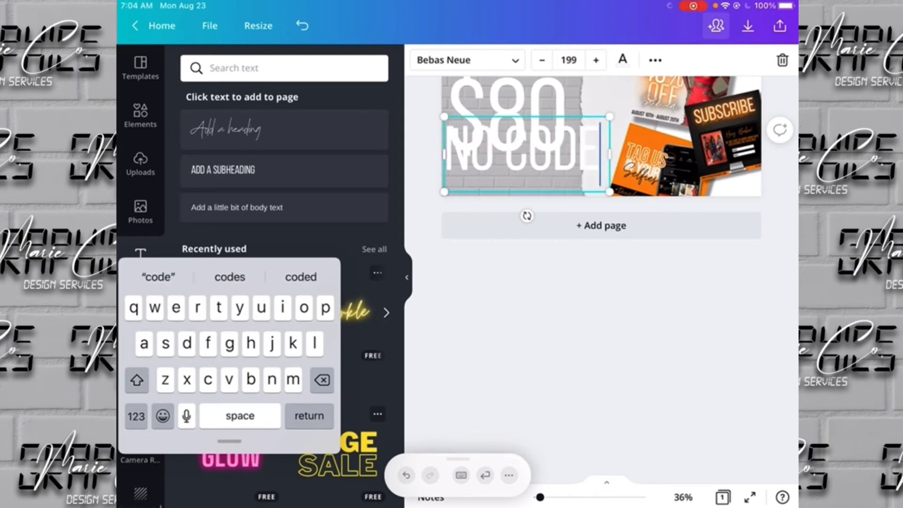
pyautogui.write('NEEDED')
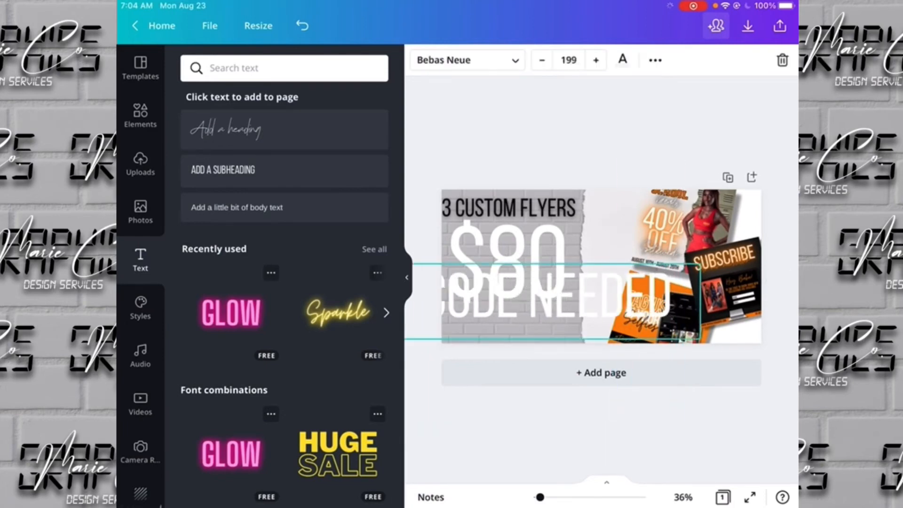
# Shrink 'NO CODE NEEDED' to size 79.2, make it black, and nudge it below $80
pyautogui.click(544, 60)
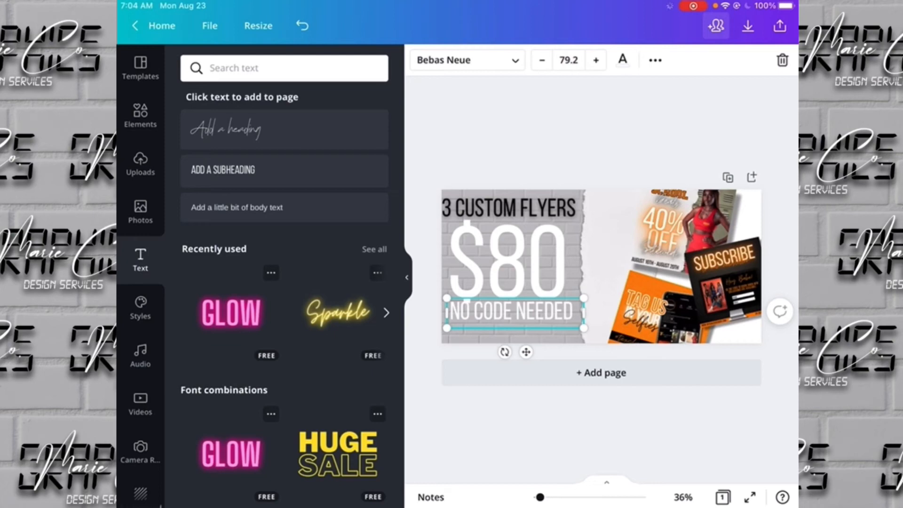
pyautogui.click(622, 59)
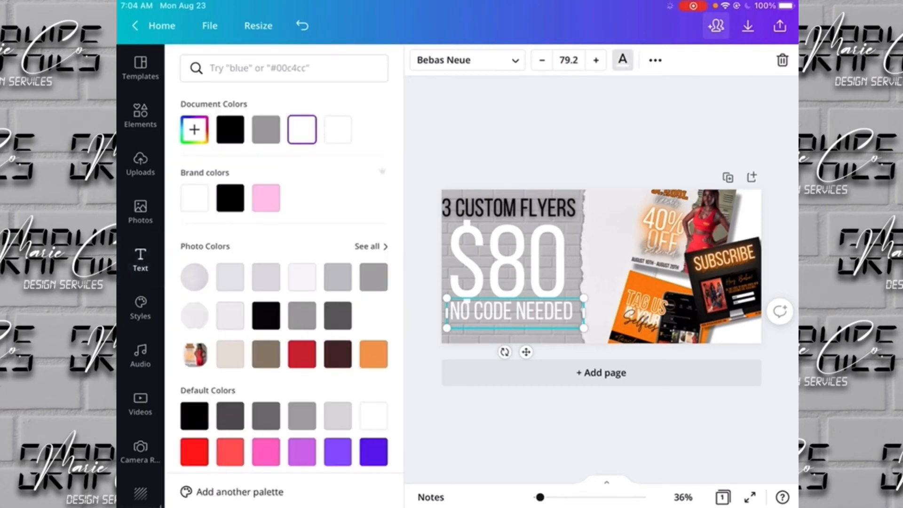
pyautogui.click(230, 198)
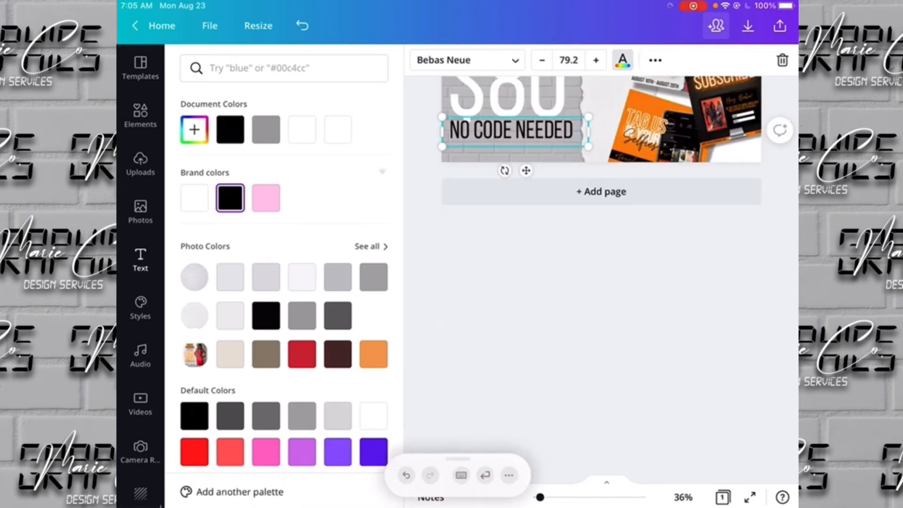
pyautogui.click(513, 131)
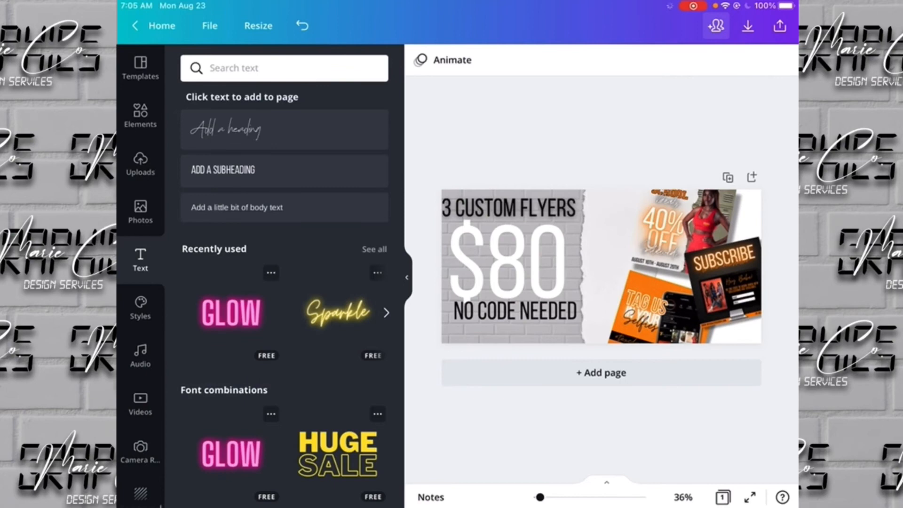
pyautogui.click(513, 313)
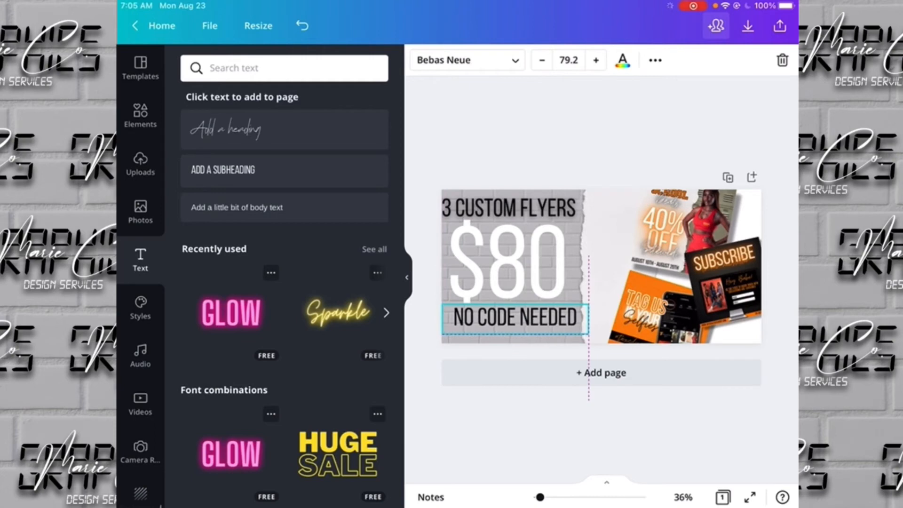
pyautogui.click(513, 317)
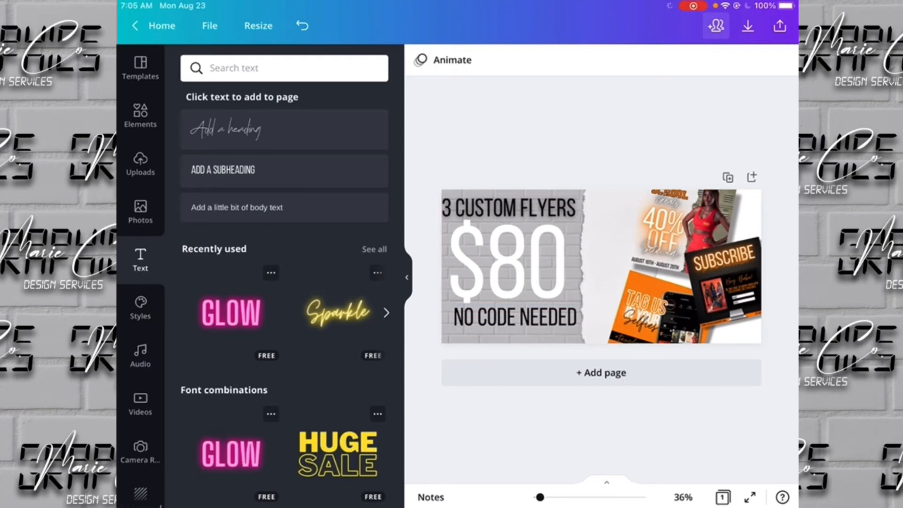
pyautogui.click(406, 278)
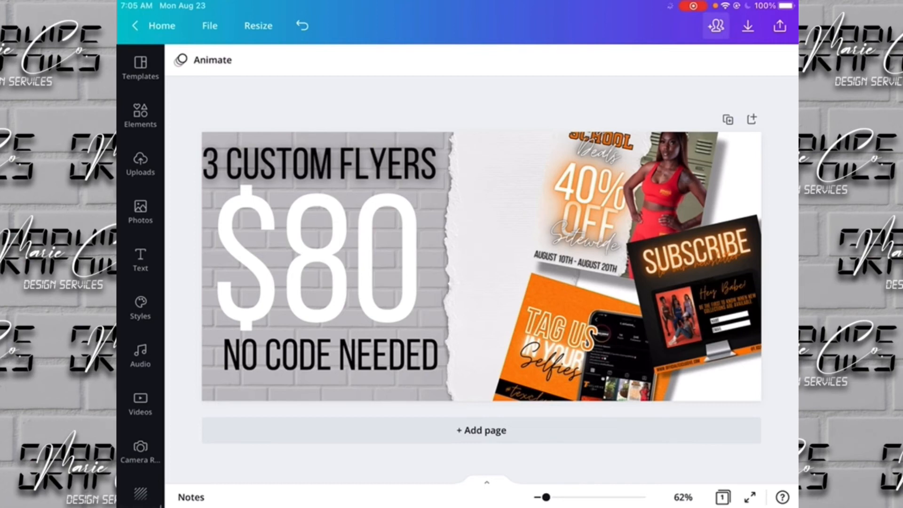
# Duplicate the 'NO CODE NEEDED' line and change its text to '8/23-8/27'
pyautogui.click(330, 356)
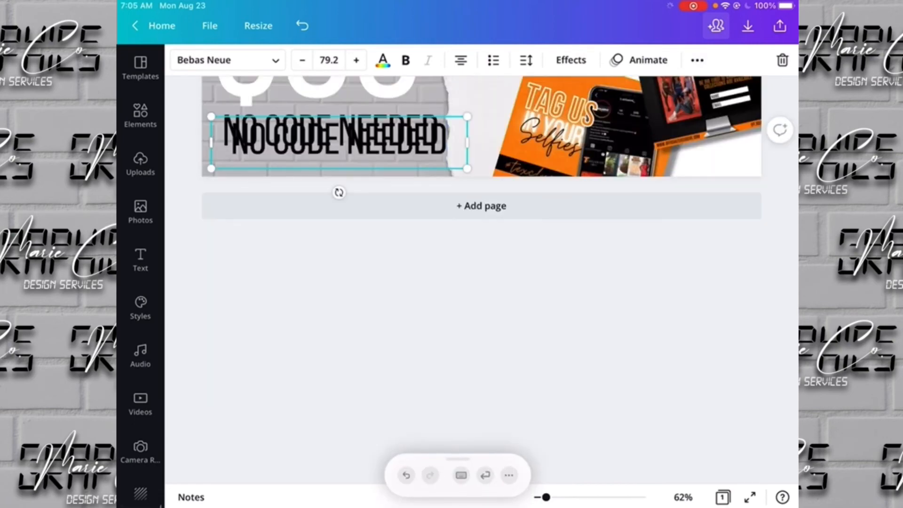
pyautogui.doubleClick(334, 139)
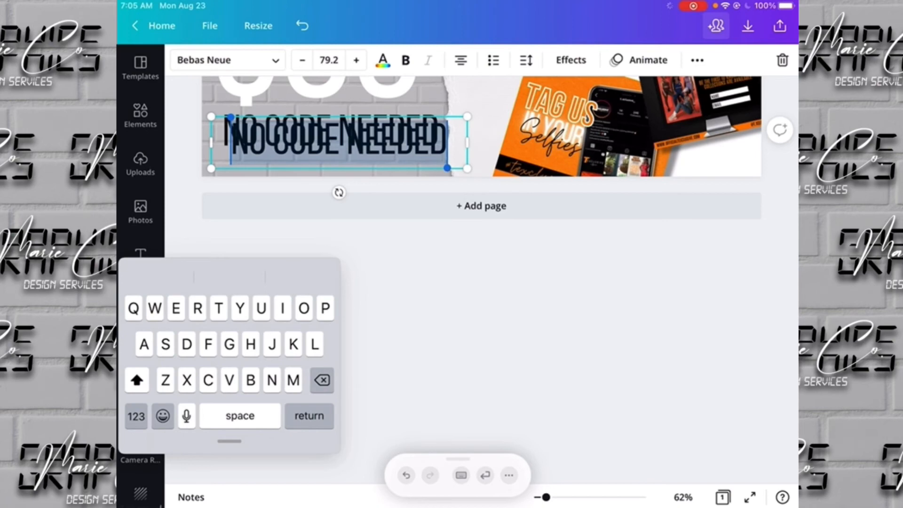
pyautogui.click(136, 416)
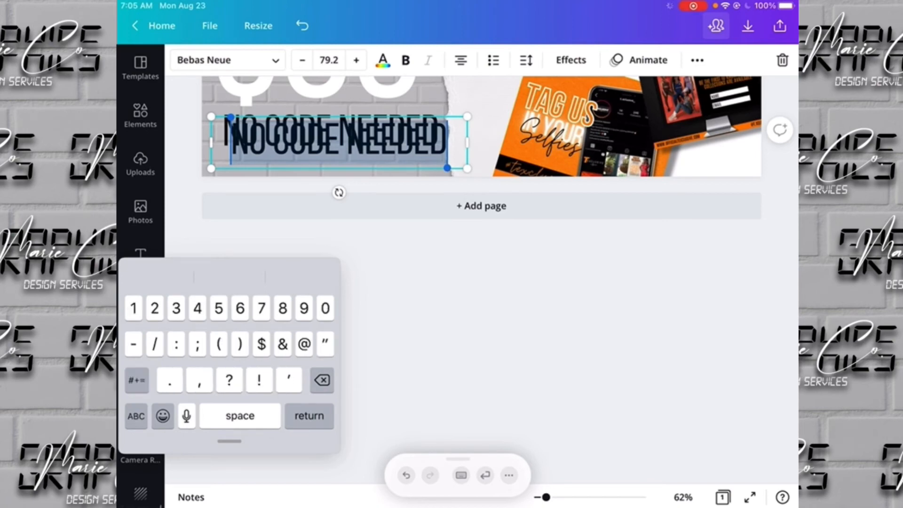
pyautogui.click(137, 416)
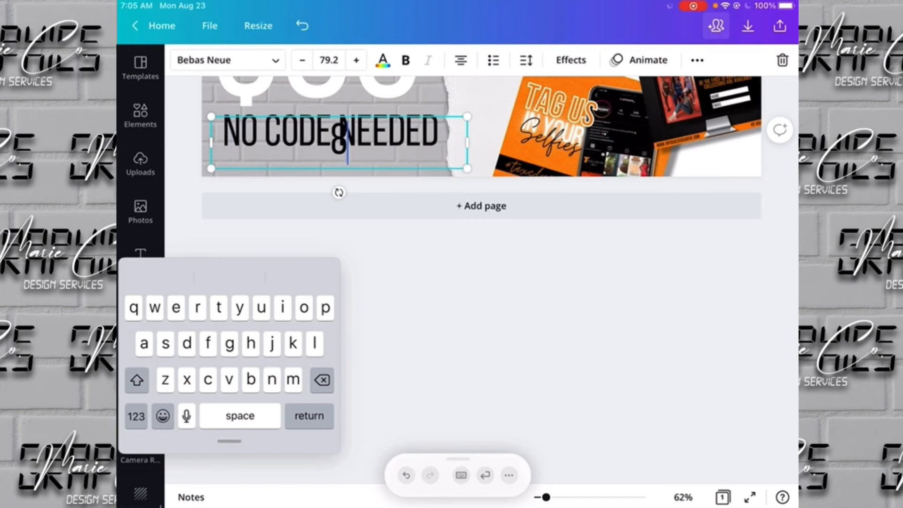
pyautogui.click(137, 417)
pyautogui.write('/26-8/27')
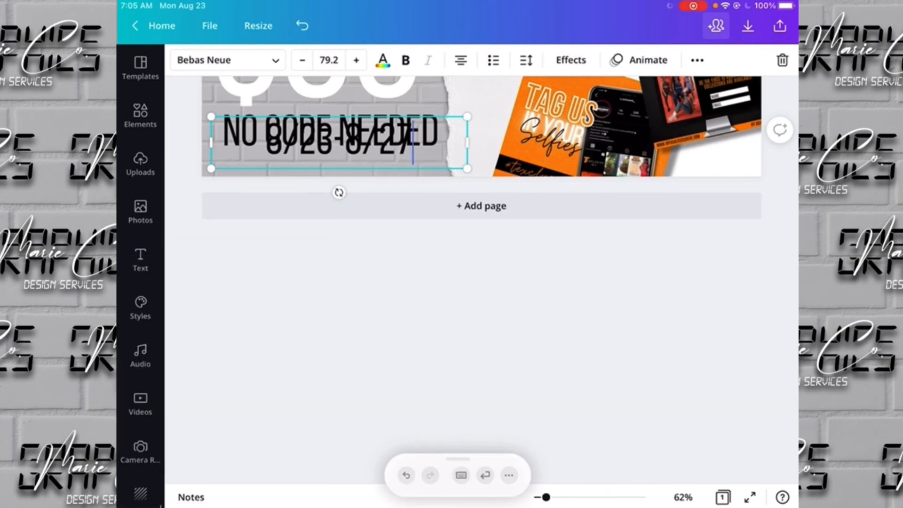
# Make the date line smaller and center it beneath 'NO CODE NEEDED'
pyautogui.click(302, 60)
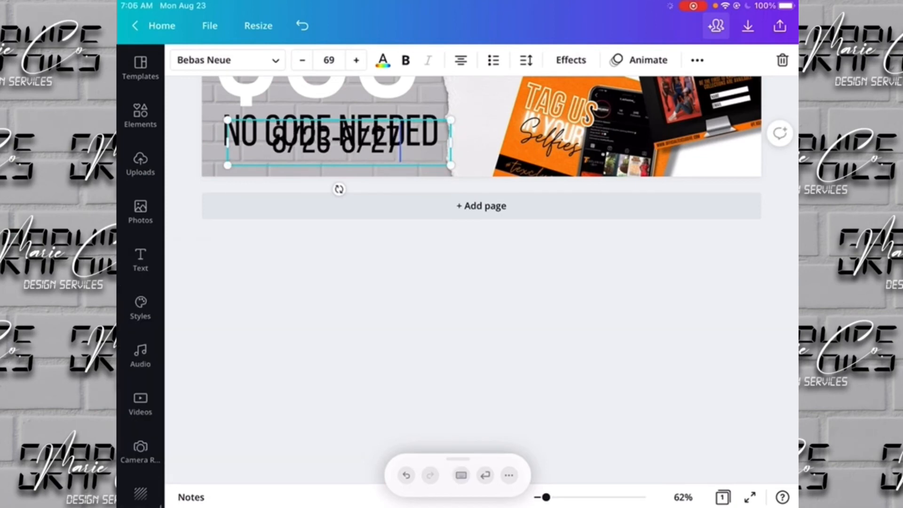
pyautogui.scroll(-3)
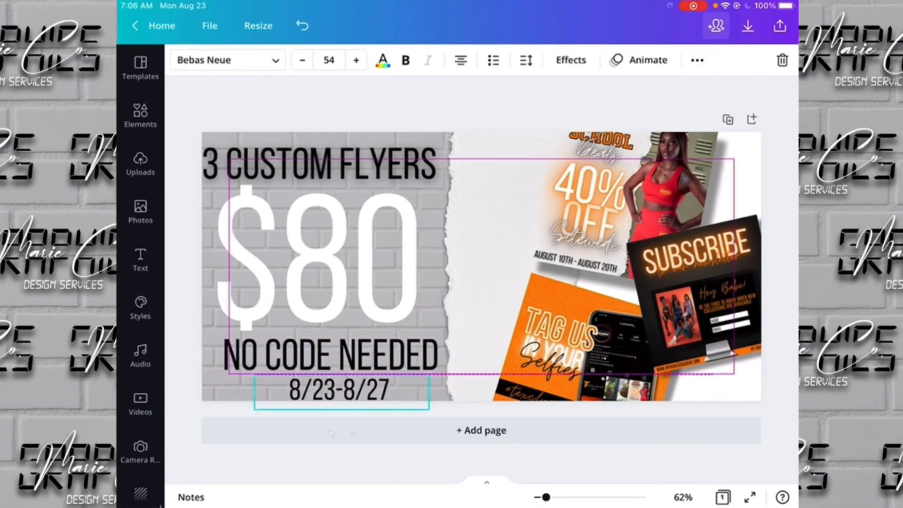
pyautogui.click(337, 396)
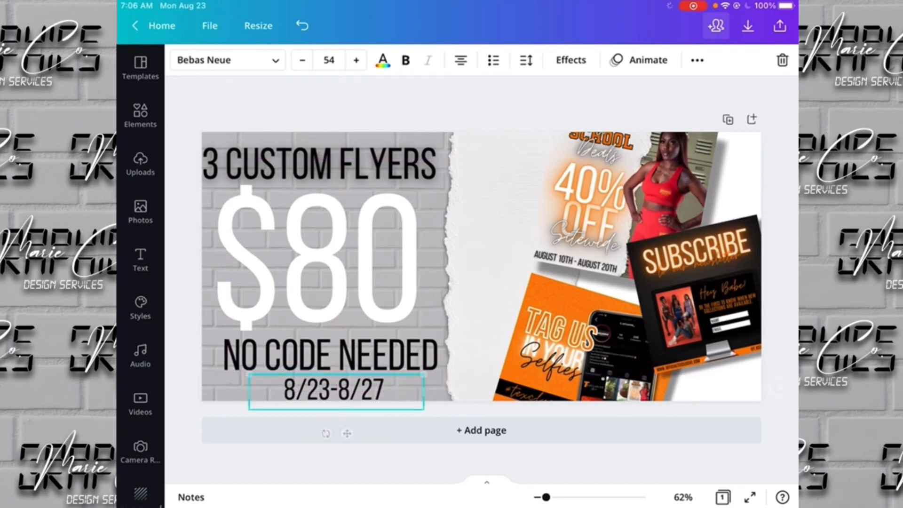
pyautogui.moveTo(335, 392); pyautogui.dragTo(336, 386)
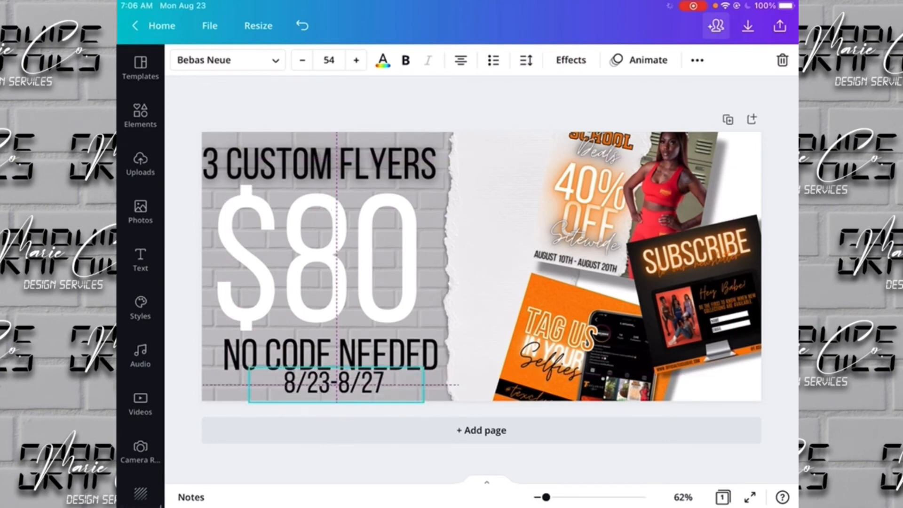
pyautogui.click(336, 385)
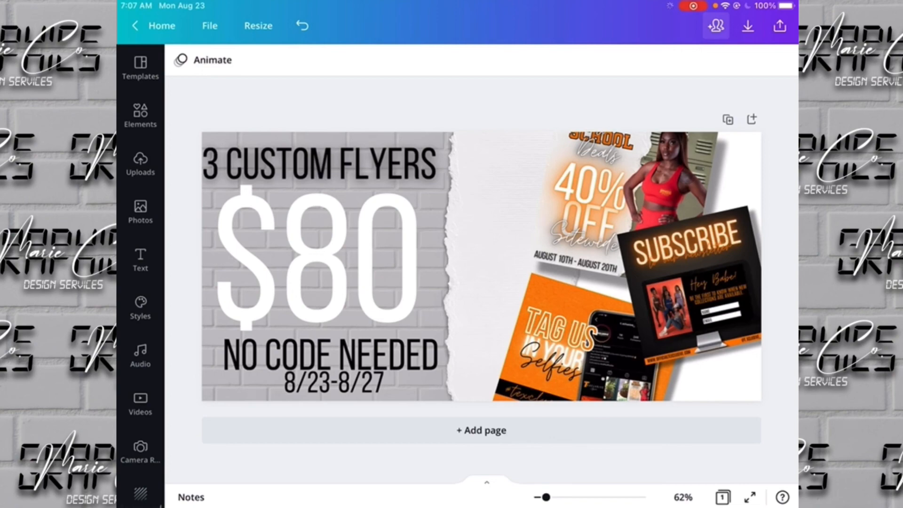
pyautogui.click(481, 430)
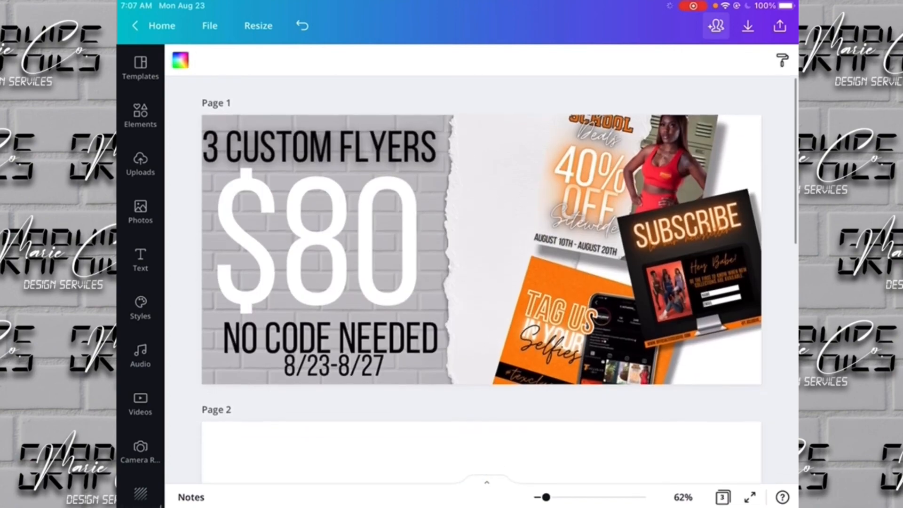
# Scroll through pages 2 and 3 to review their background-only brick and torn-paper copies
pyautogui.scroll(-3)
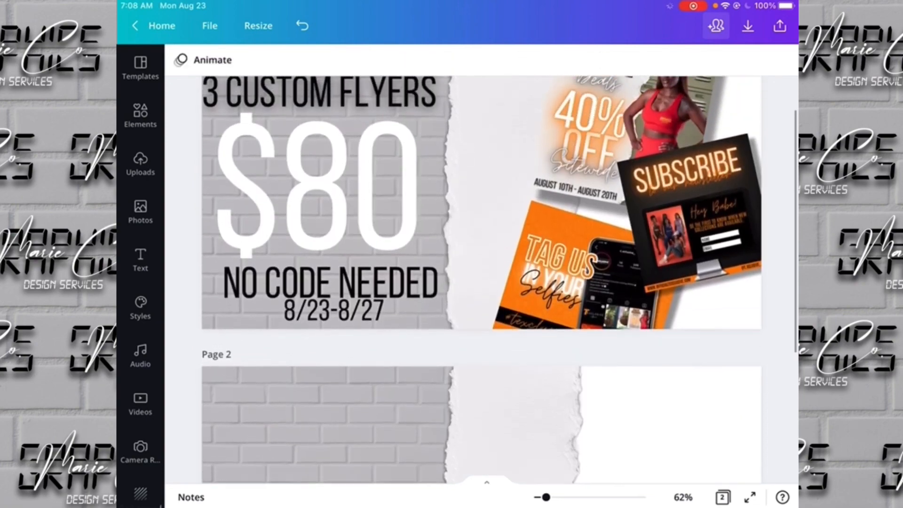
pyautogui.scroll(-3)
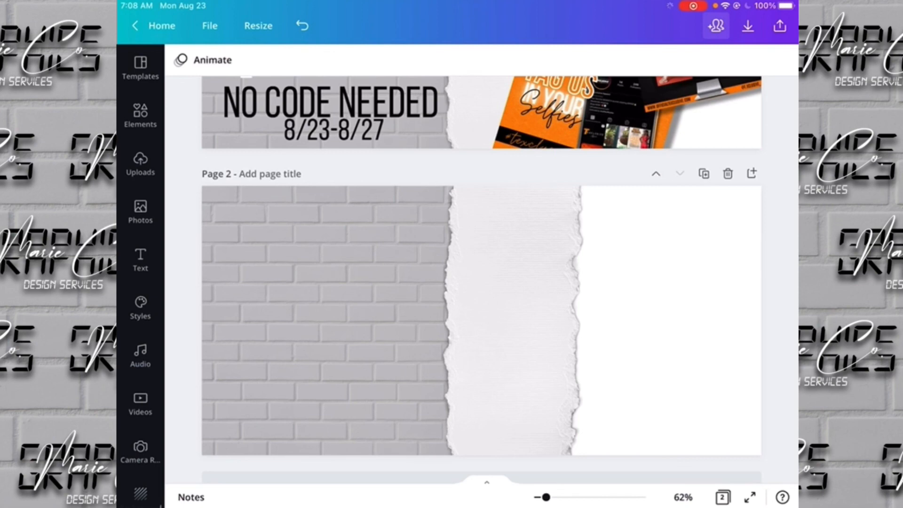
pyautogui.scroll(-3)
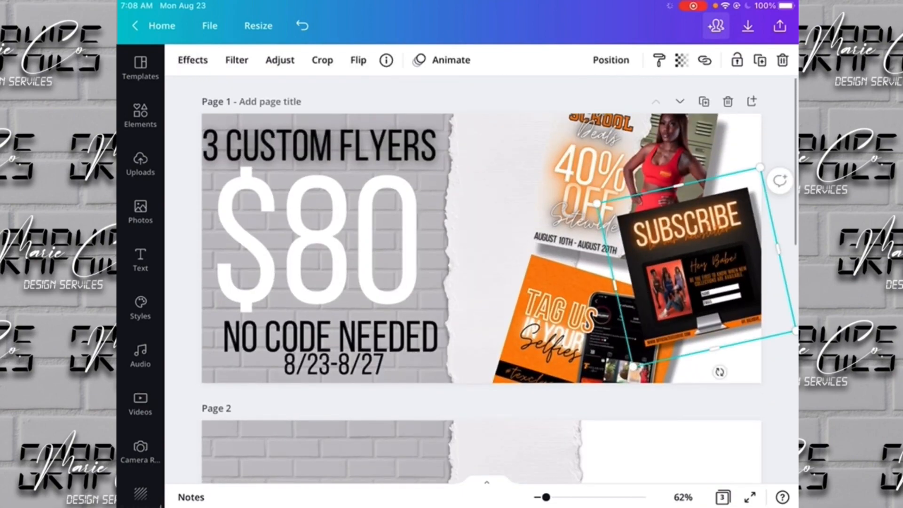
pyautogui.scroll(-3)
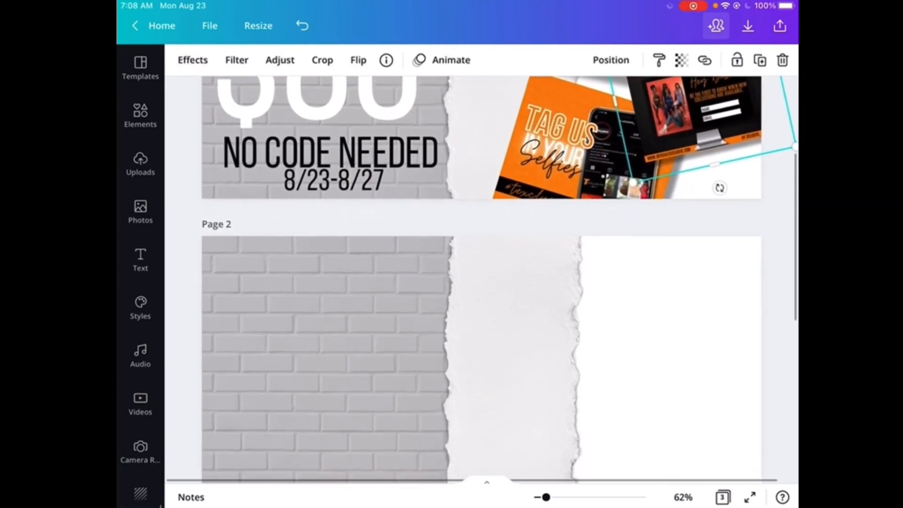
pyautogui.scroll(-3)
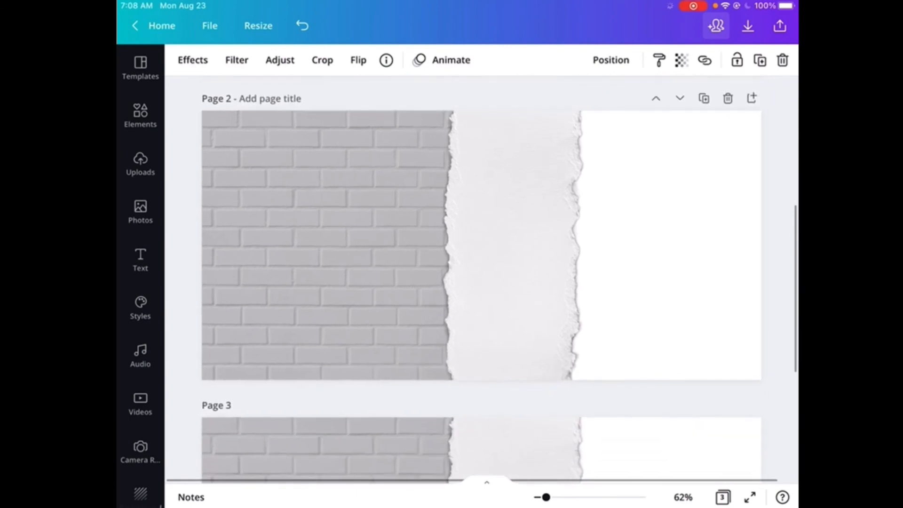
pyautogui.scroll(-3)
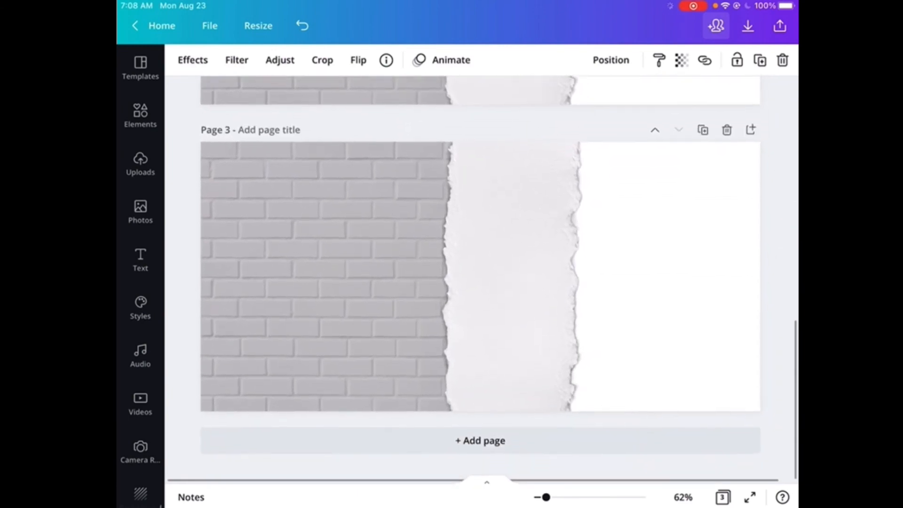